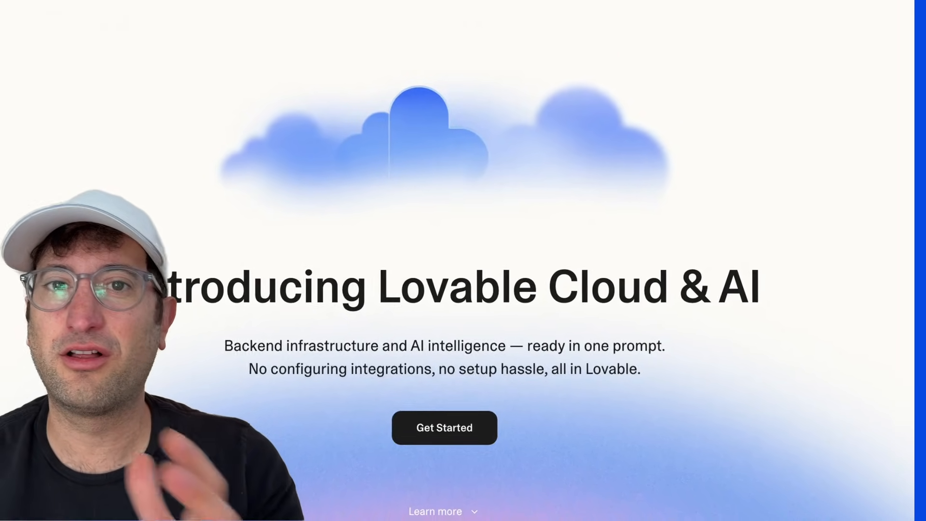
Scroll the Lovable prompt page to review the SaaS time-tracking request
scroll(up, 3)
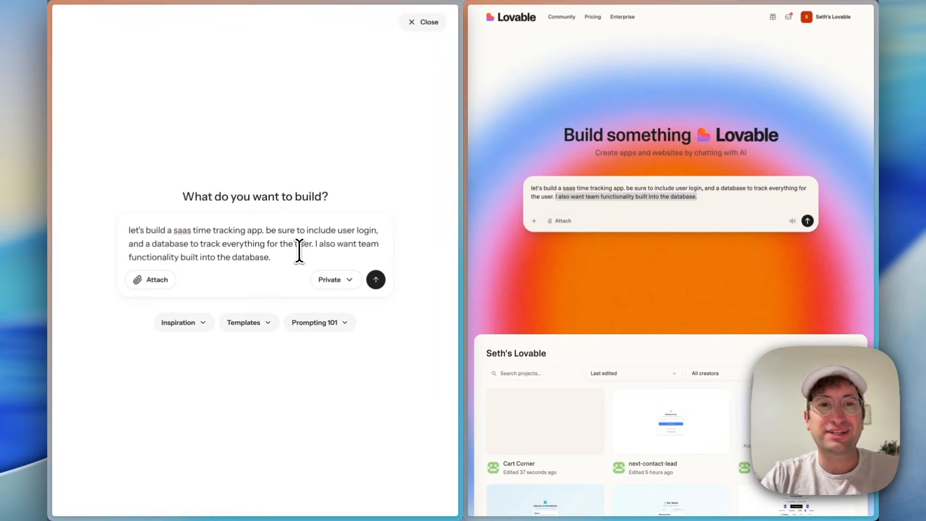
mouse_move(285, 201)
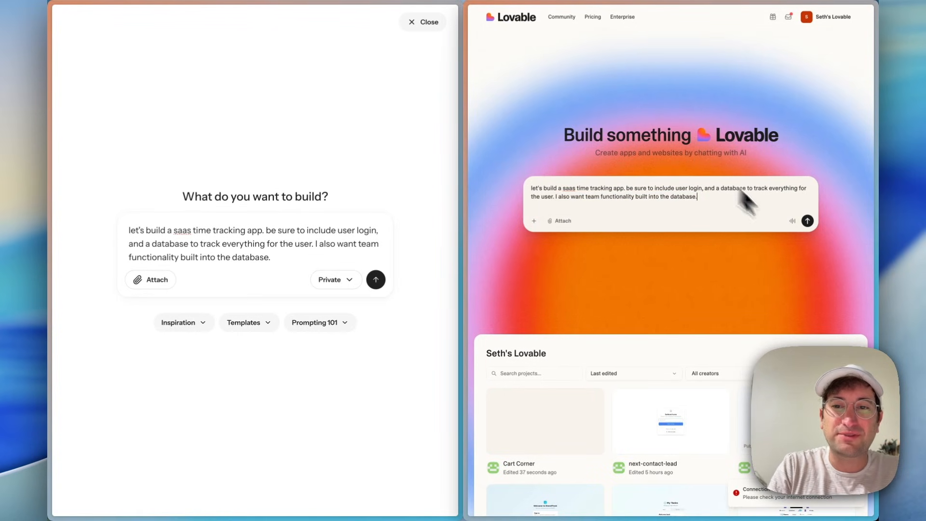
Submit the time-tracking app request and allow the proposed cloud backend
click(375, 280)
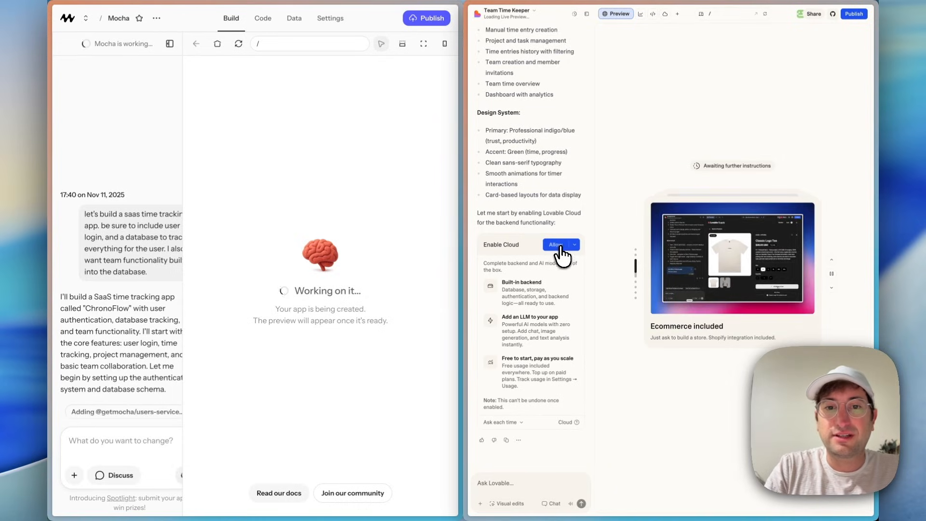
click(555, 244)
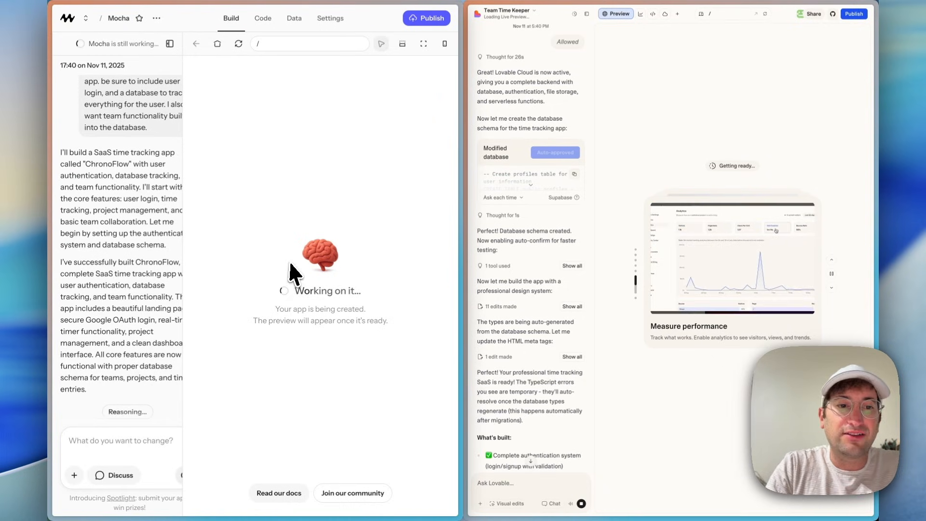
mouse_move(342, 312)
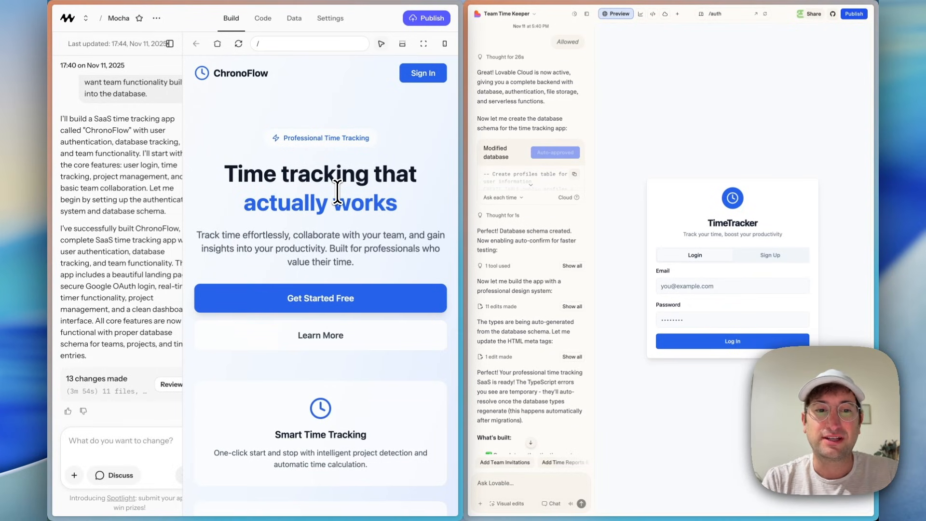
mouse_move(461, 153)
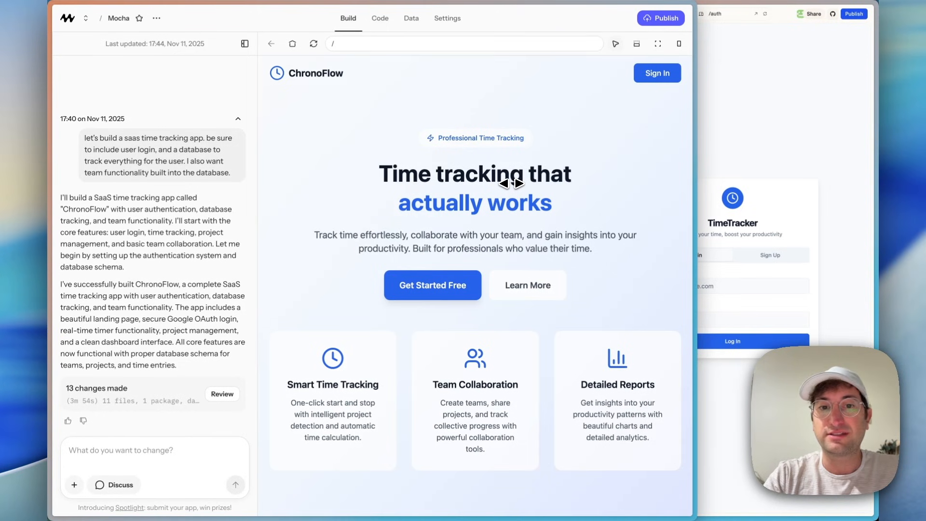
mouse_move(485, 237)
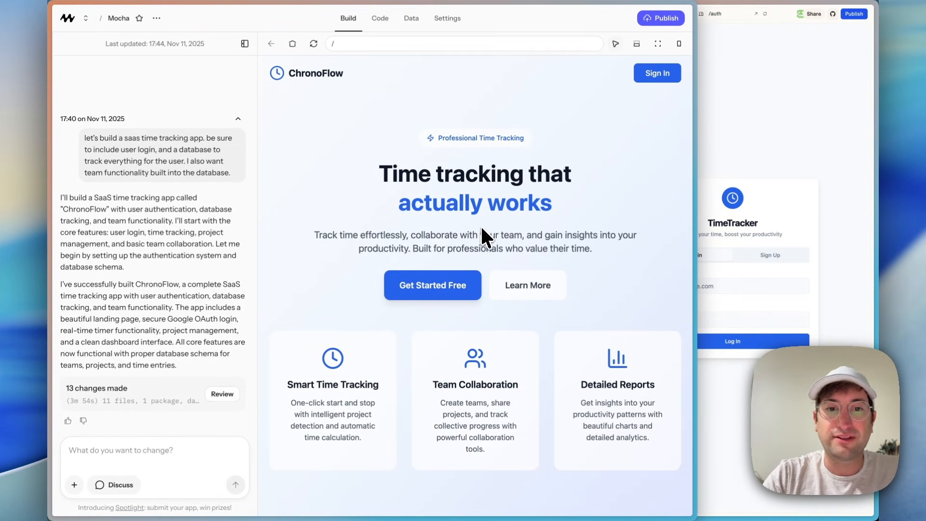
mouse_move(489, 247)
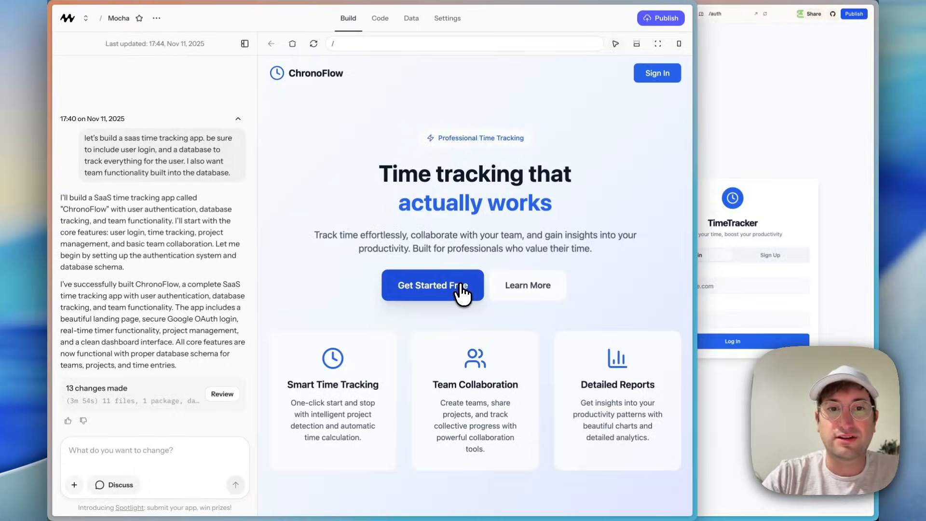
Enter ChronoFlow via Get Started Free to reach the Time Tracker dashboard
click(433, 286)
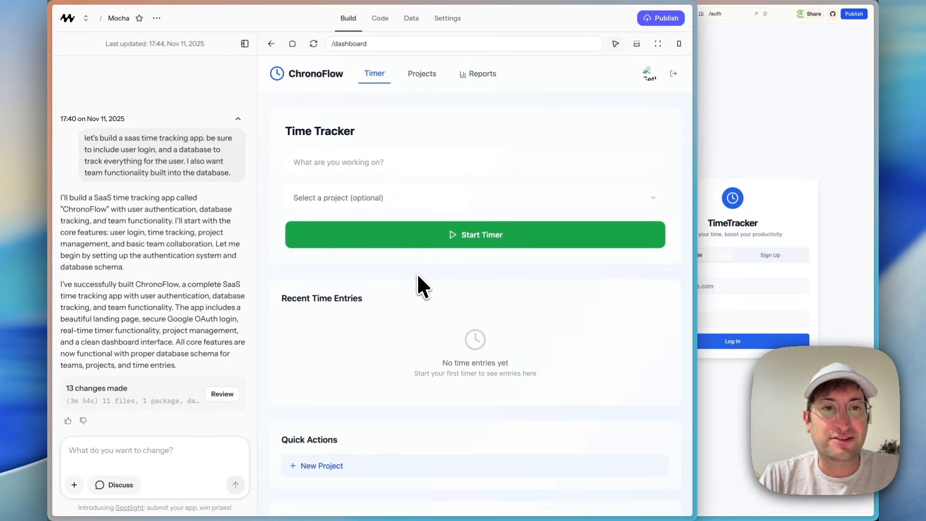
Create a new ChronoFlow project named 'Youtube Video Editing'
click(421, 73)
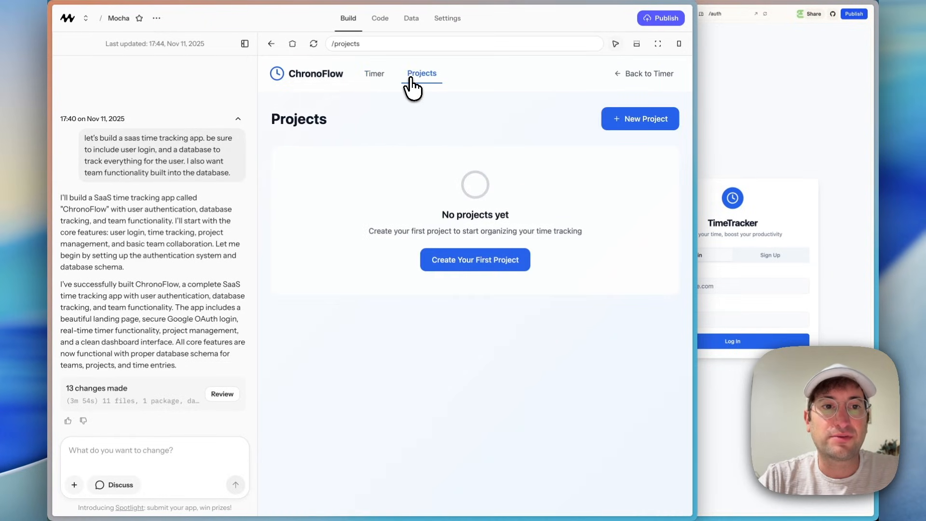
click(374, 73)
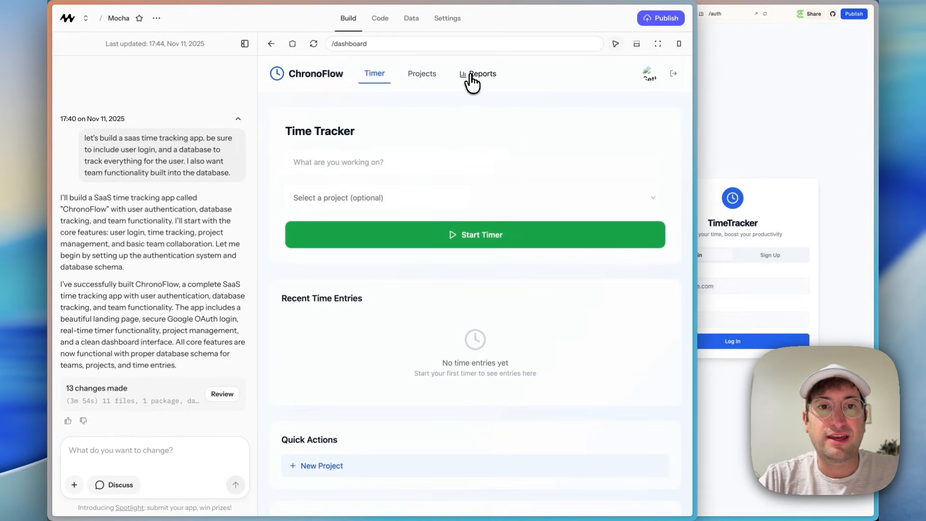
mouse_move(466, 87)
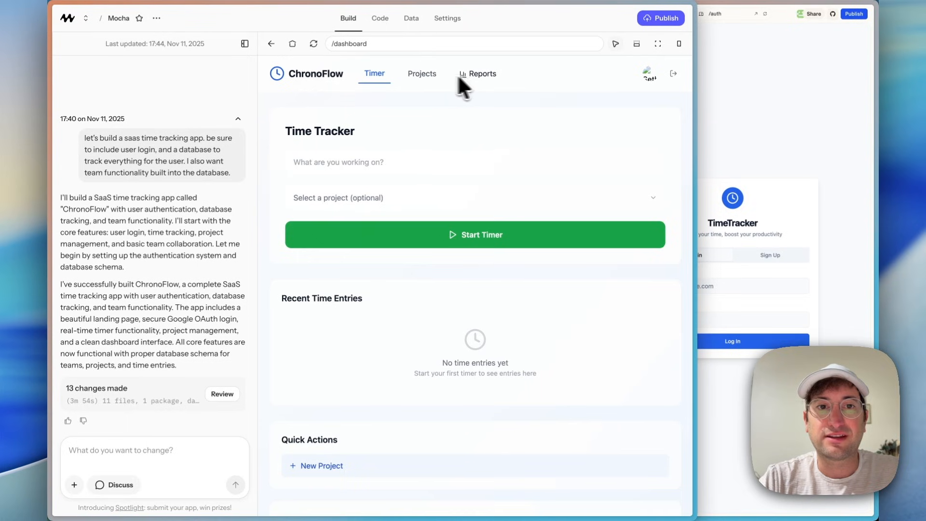
mouse_move(452, 140)
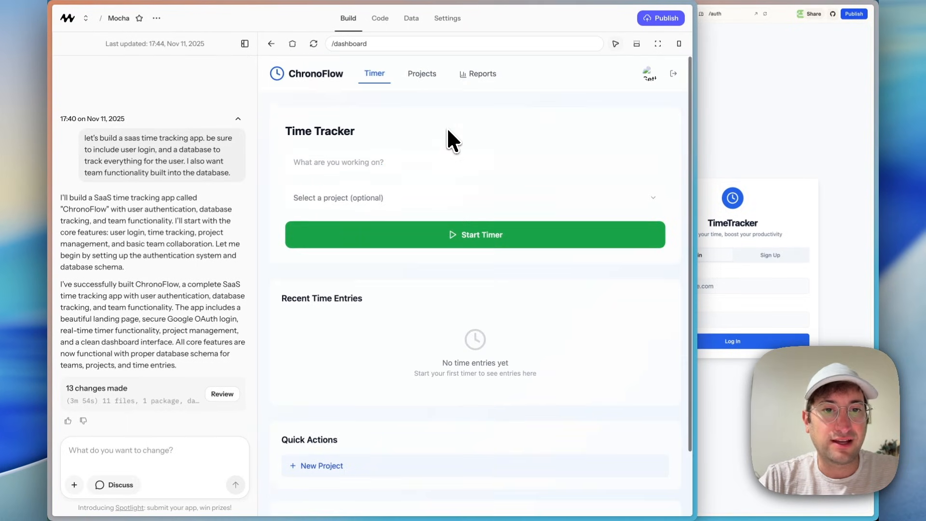
click(474, 162)
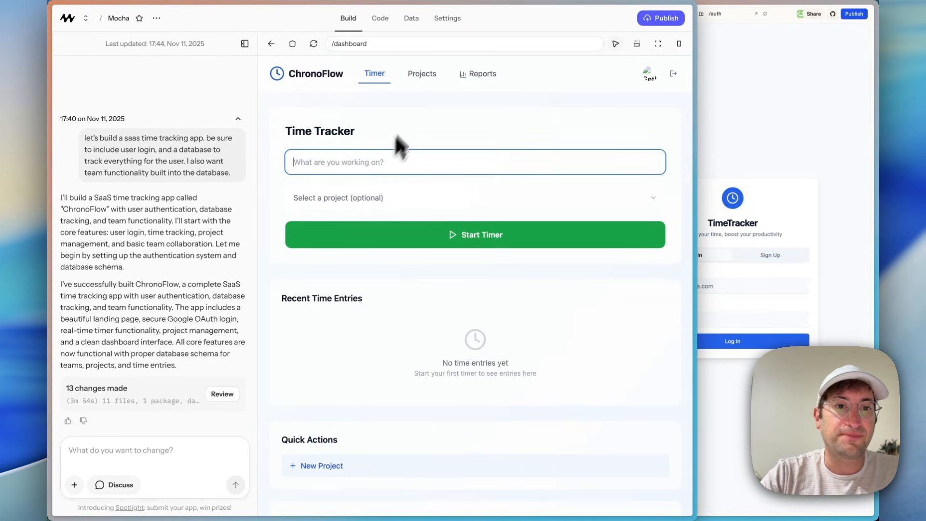
click(422, 74)
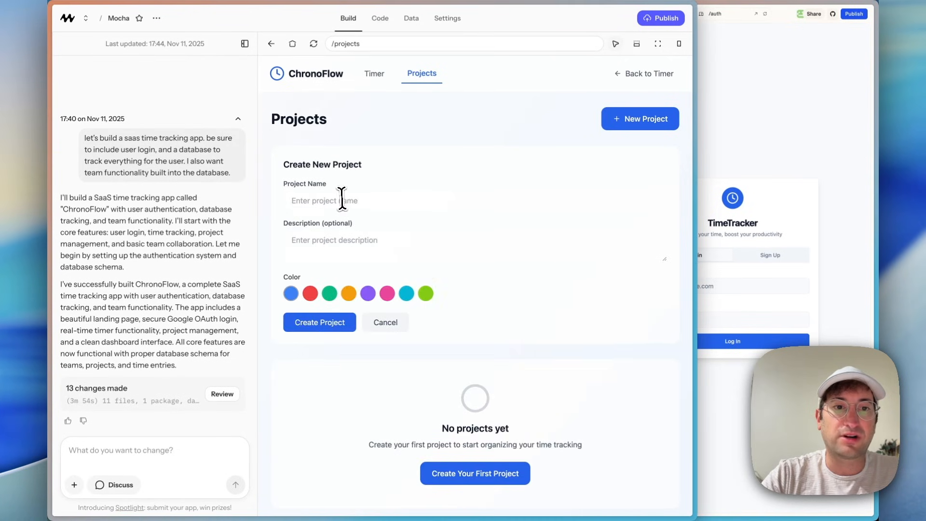
text(Youtube Vide)
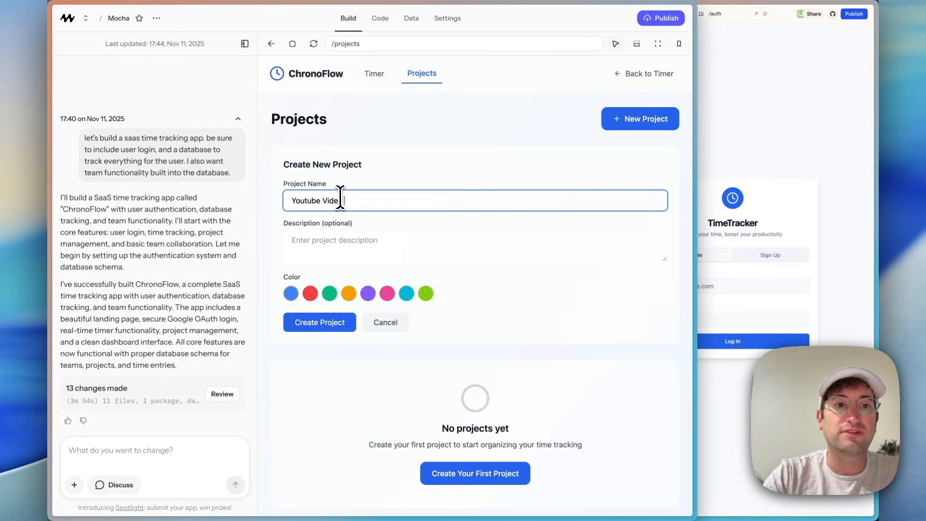
text(Editing)
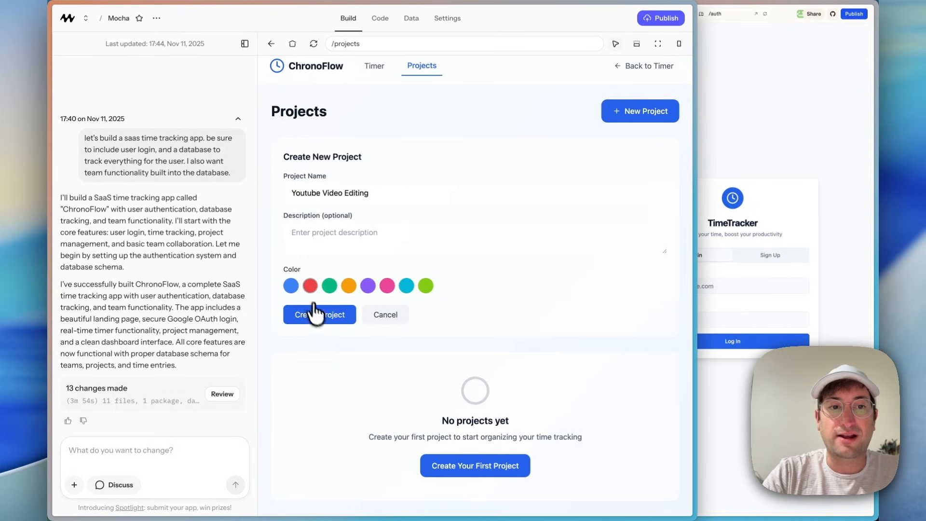
click(319, 314)
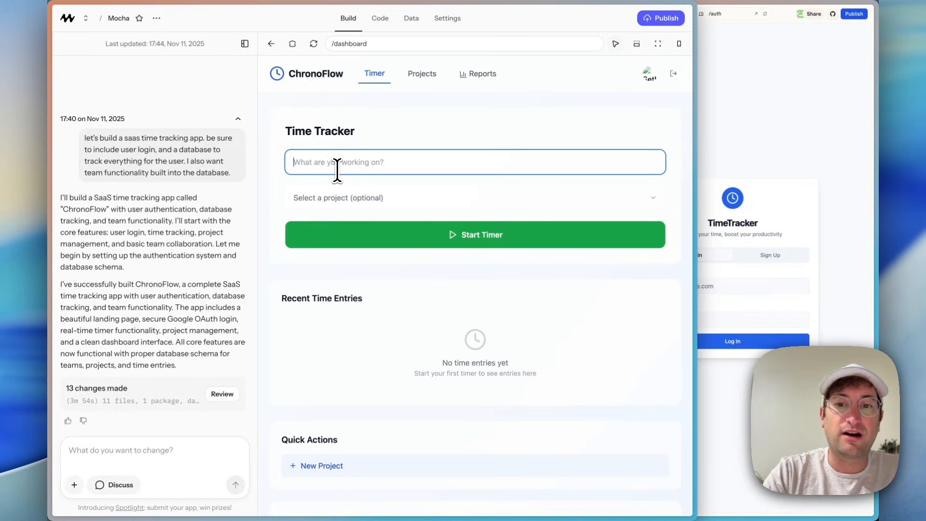
Time and stop a 'Creating a thumbnail' entry so it lists under Recent Time Entries
text(Creating a thumbnail)
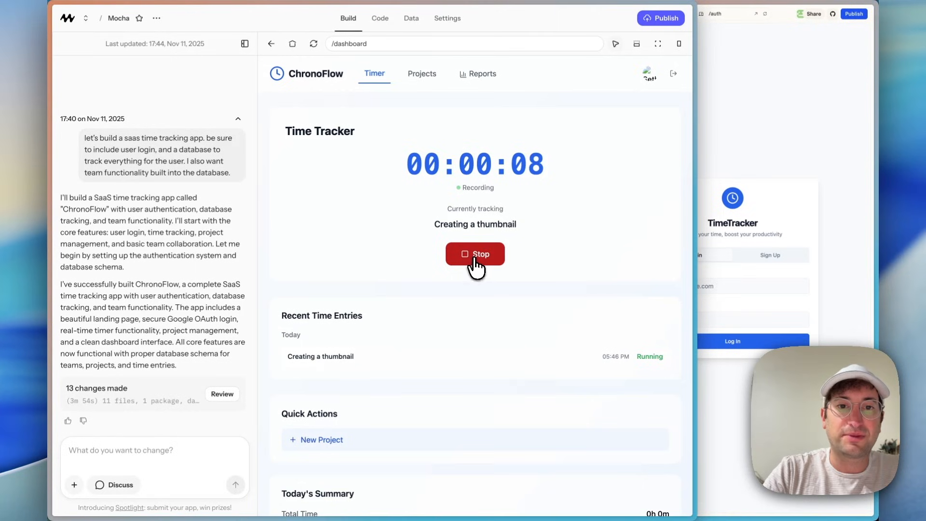
click(475, 253)
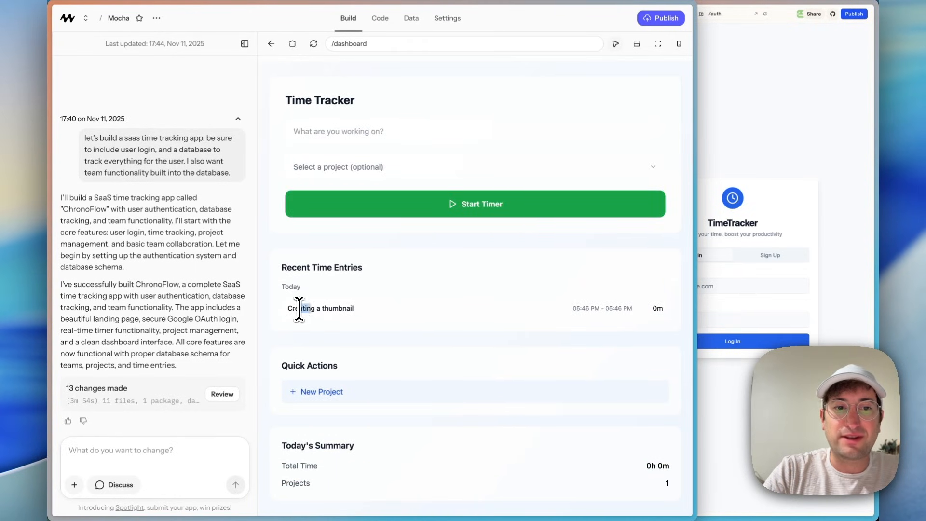
mouse_move(631, 319)
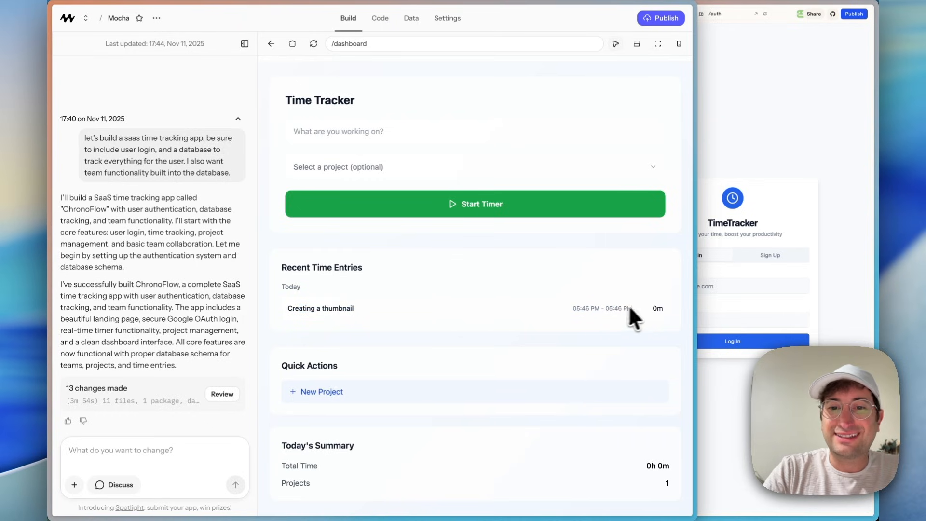
mouse_move(657, 319)
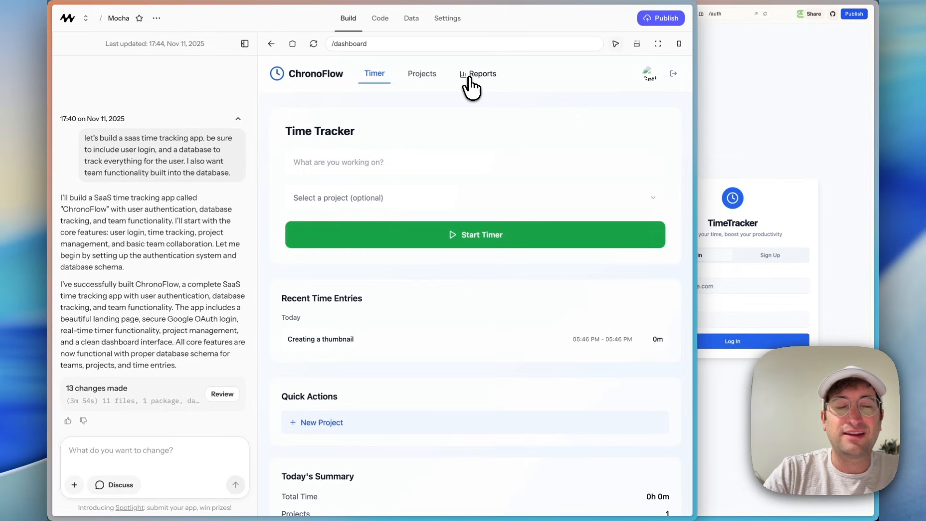
mouse_move(481, 83)
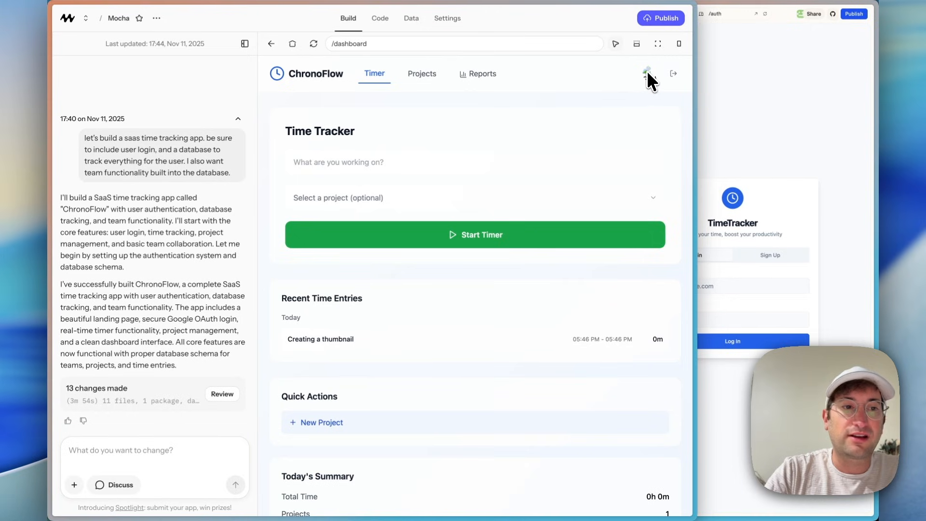
scroll(up, 3)
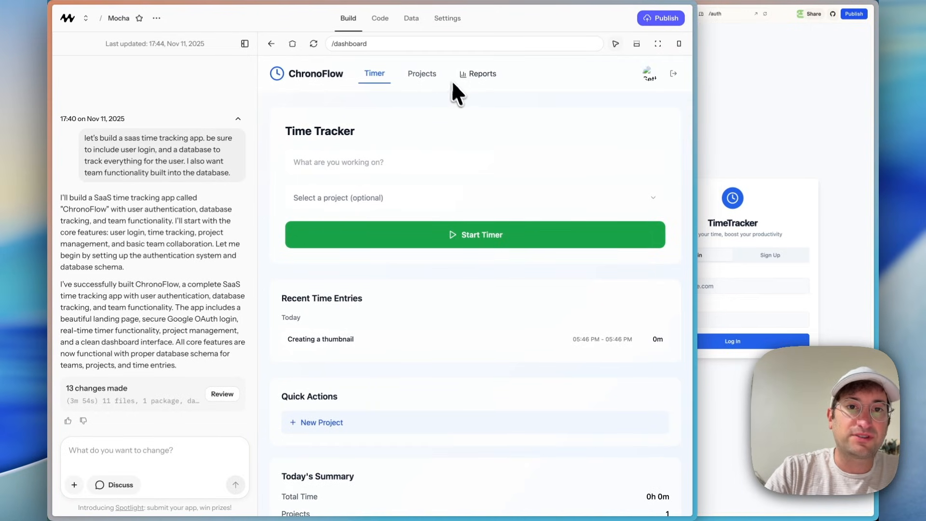
mouse_move(463, 106)
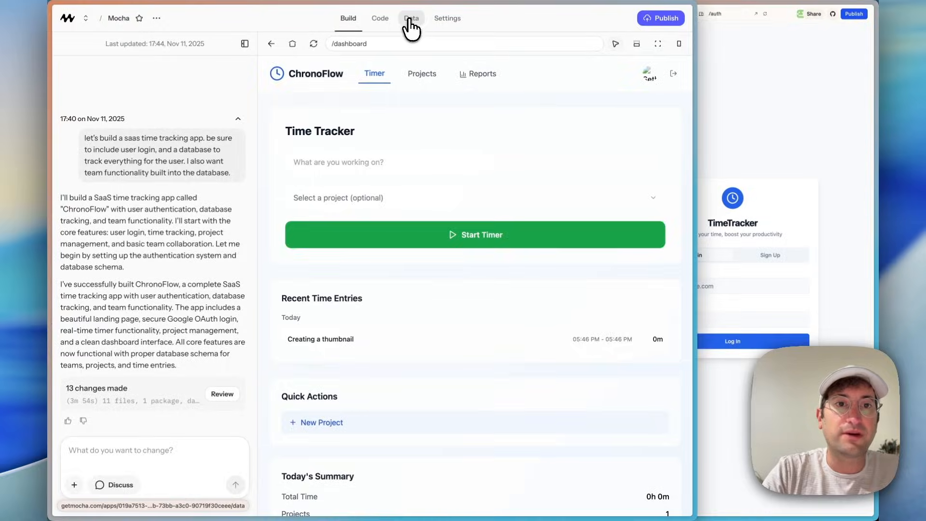
Inspect the projects, team_memberships and teams tables in Mocha's Data view
click(411, 17)
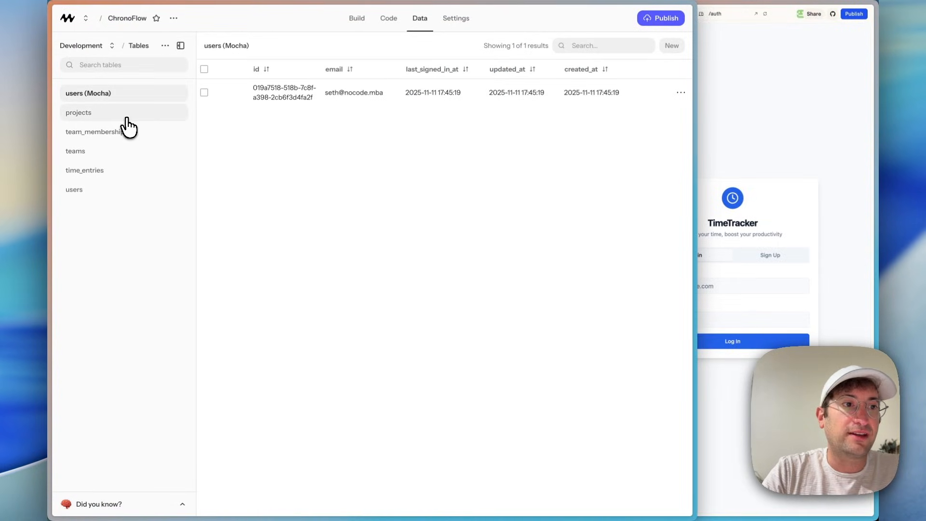
click(78, 112)
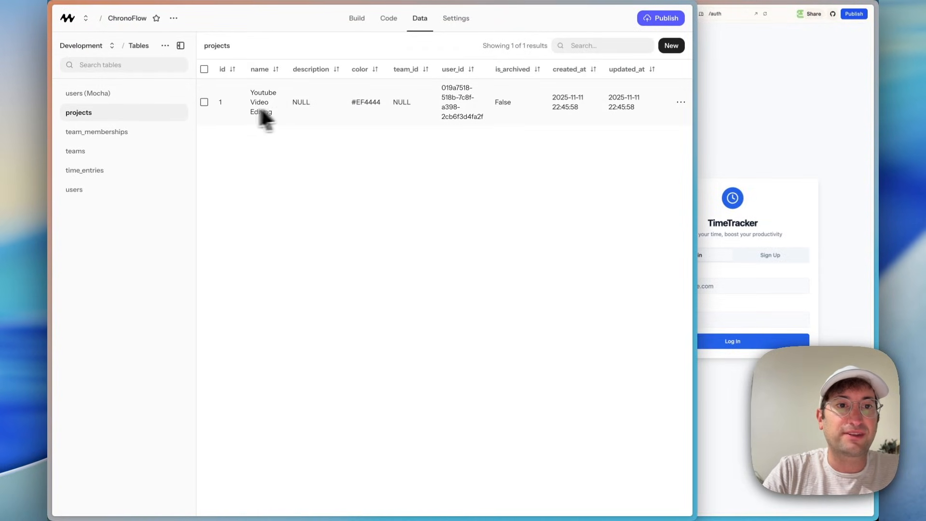
mouse_move(487, 128)
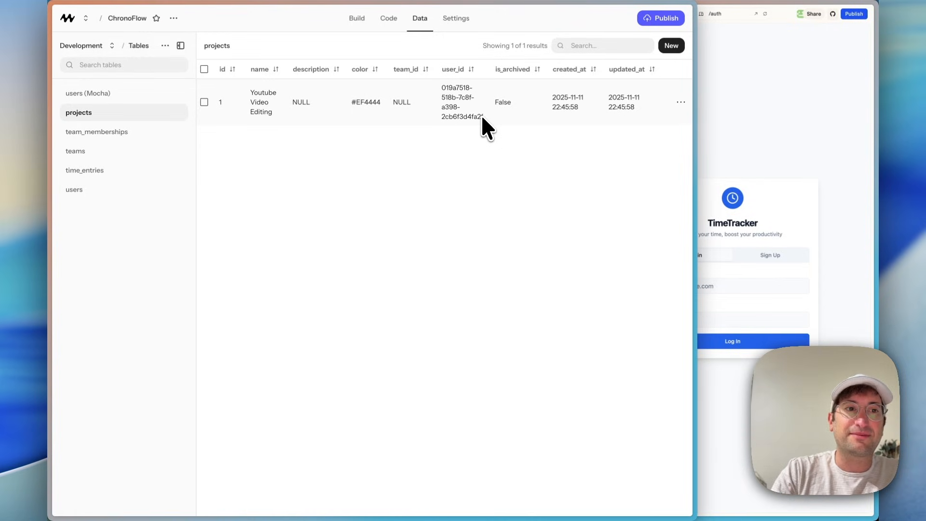
click(86, 45)
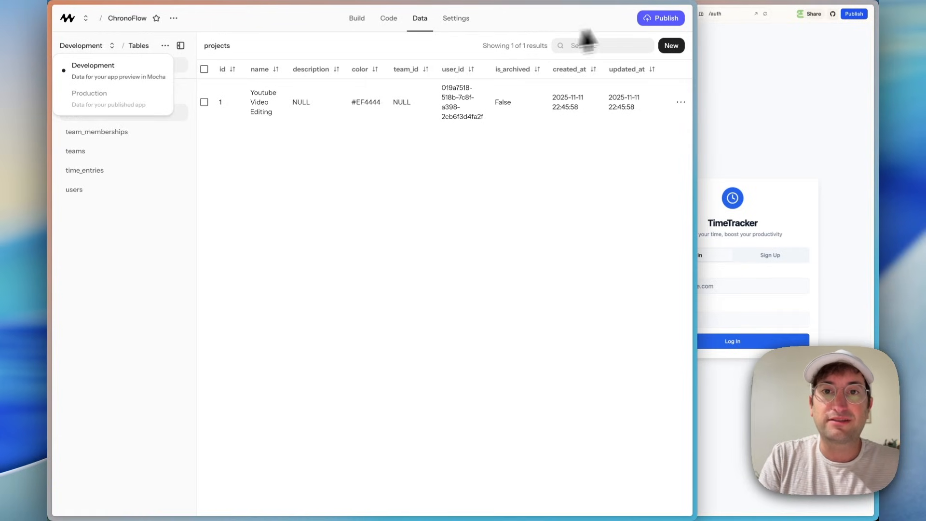
mouse_move(521, 203)
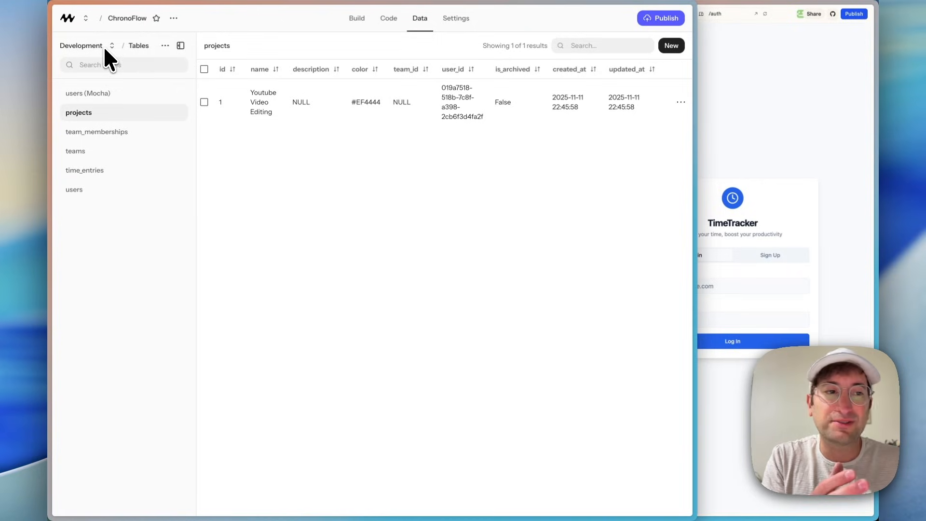
click(97, 131)
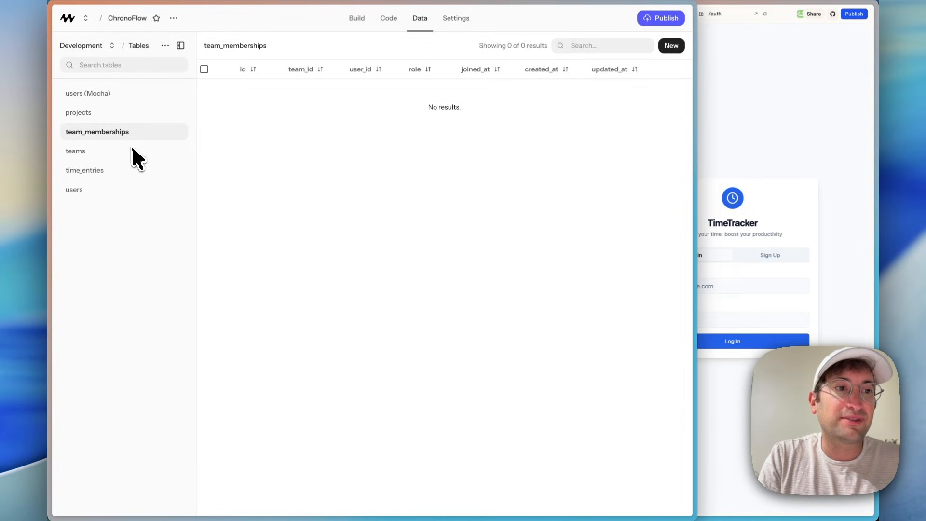
click(75, 150)
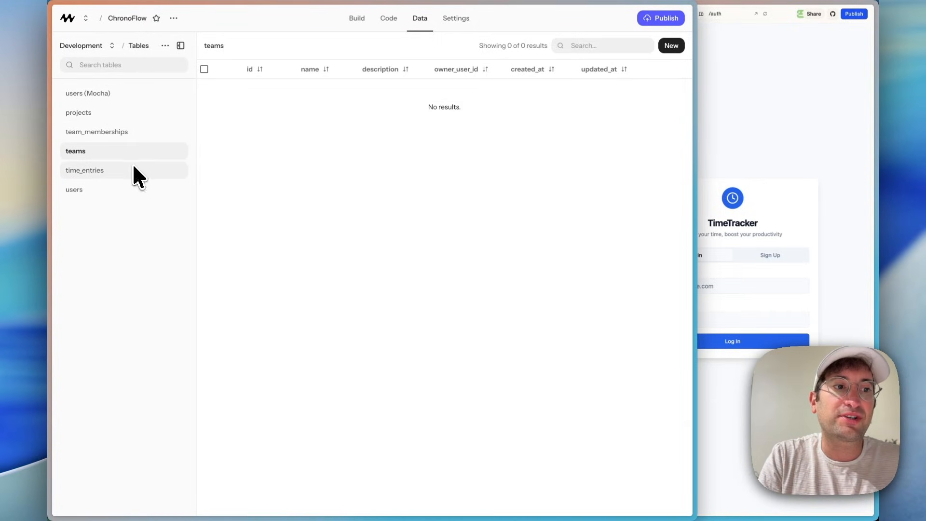
mouse_move(353, 105)
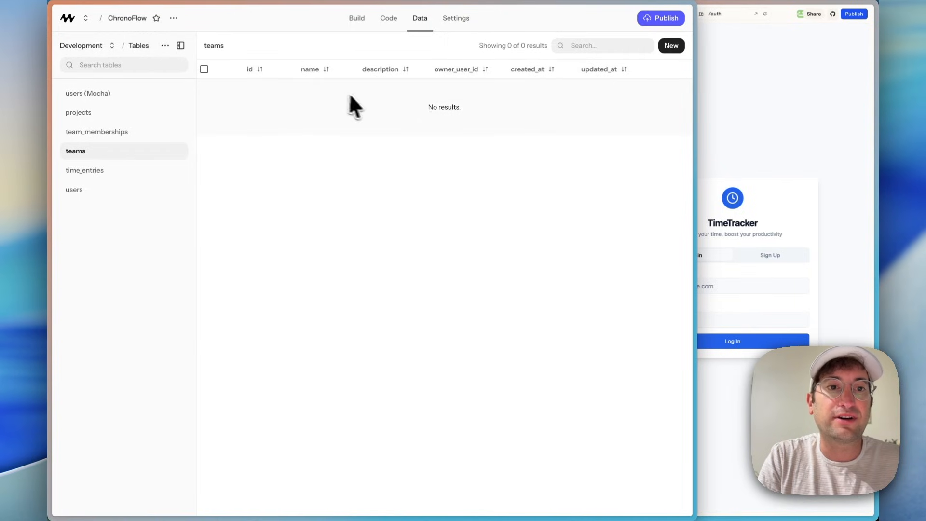
mouse_move(141, 150)
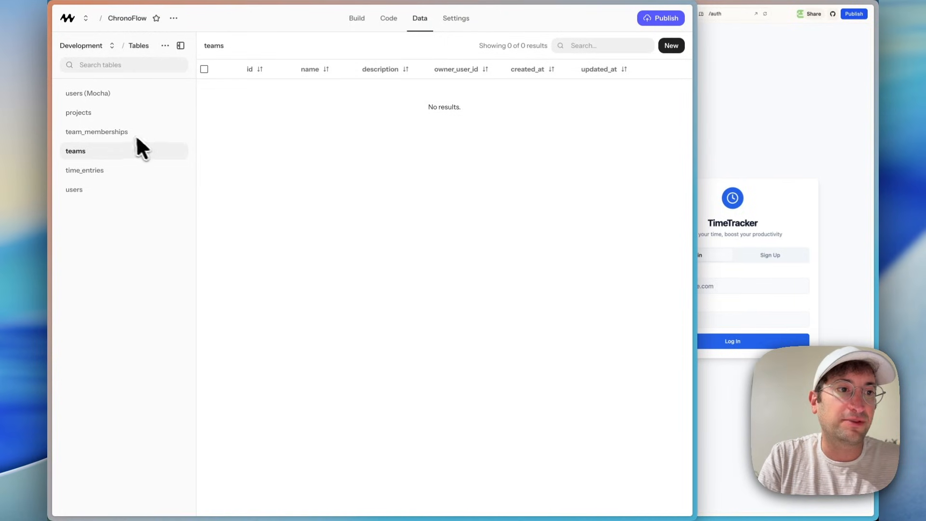
mouse_move(542, 125)
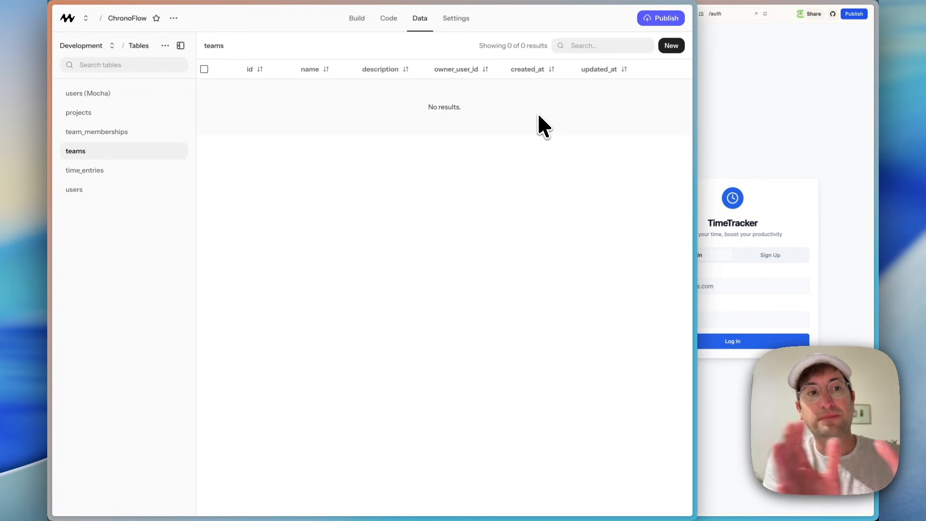
Inspect the time_entries and users tables, then switch to the Lovable project
click(85, 170)
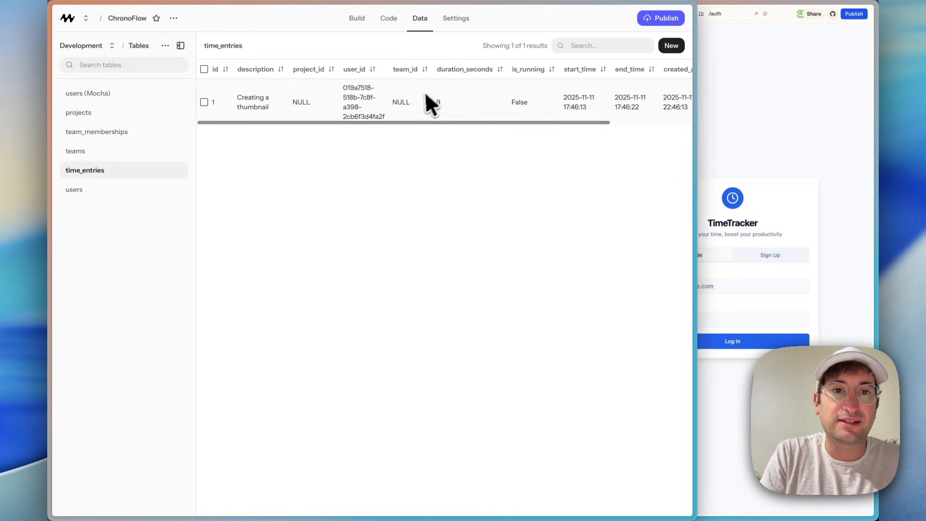
mouse_move(136, 198)
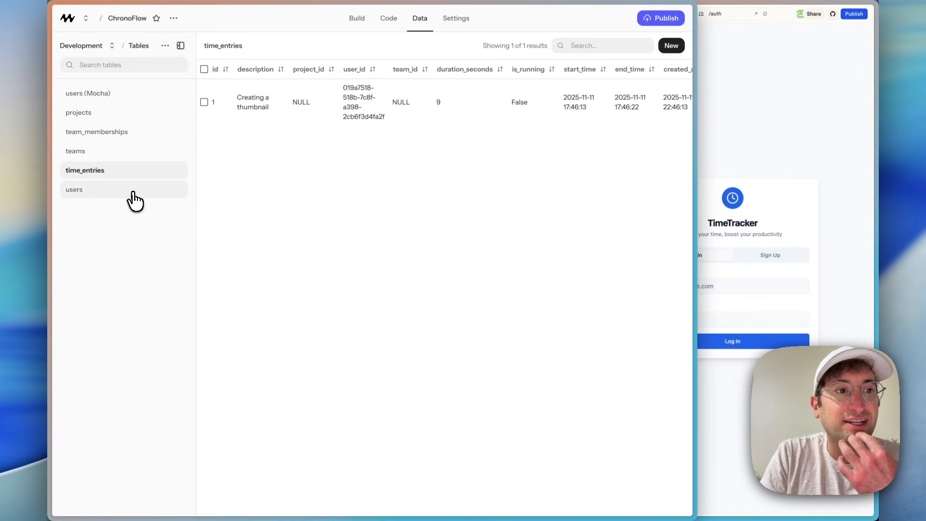
click(74, 189)
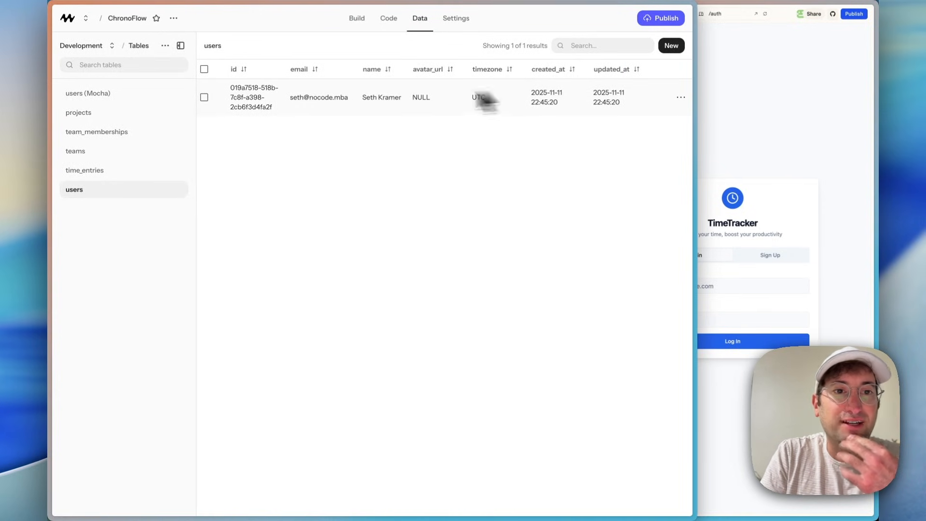
click(88, 93)
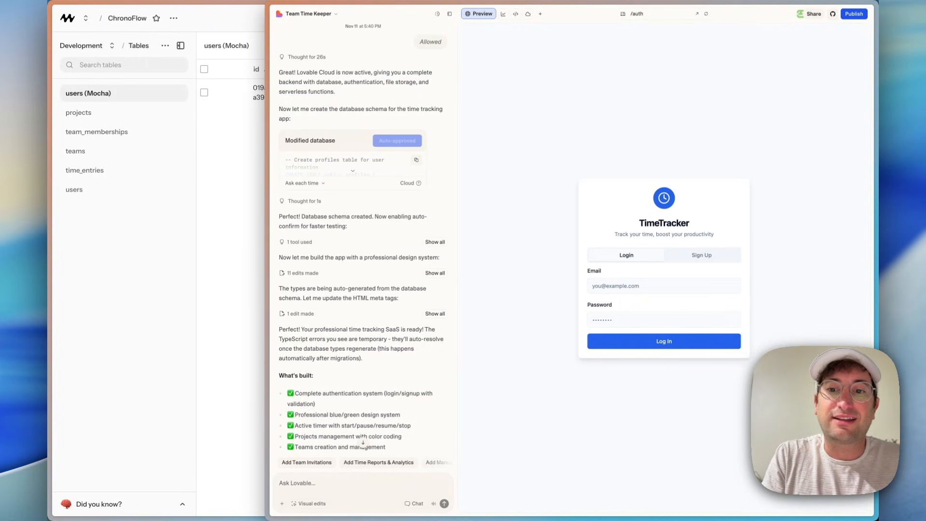
mouse_move(759, 302)
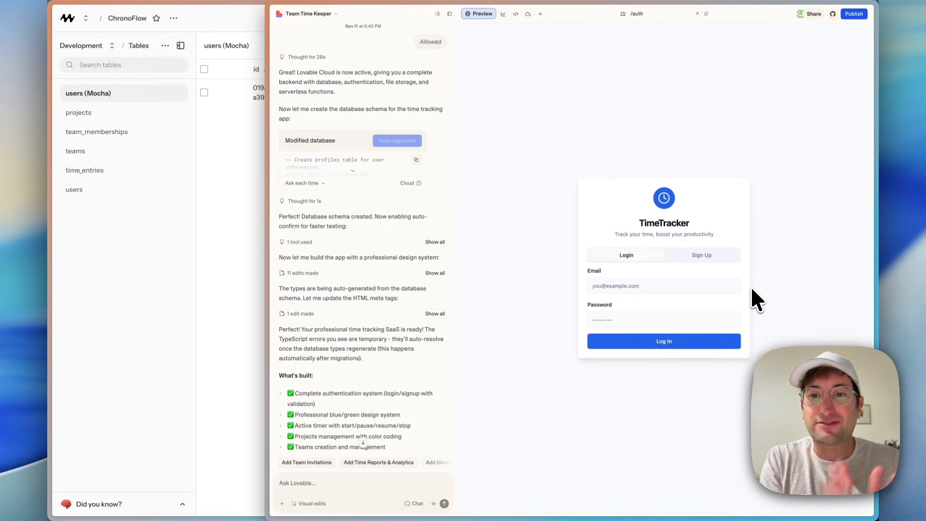
mouse_move(646, 251)
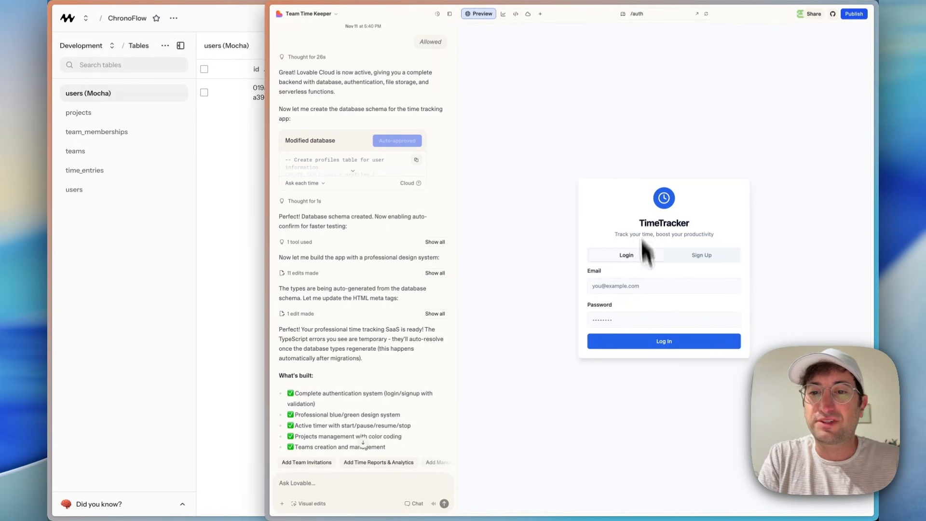
mouse_move(632, 320)
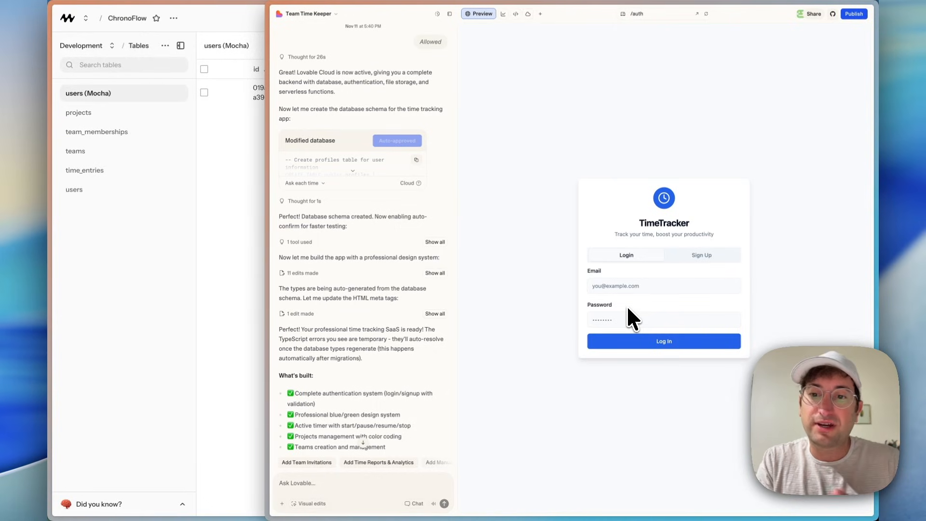
mouse_move(737, 225)
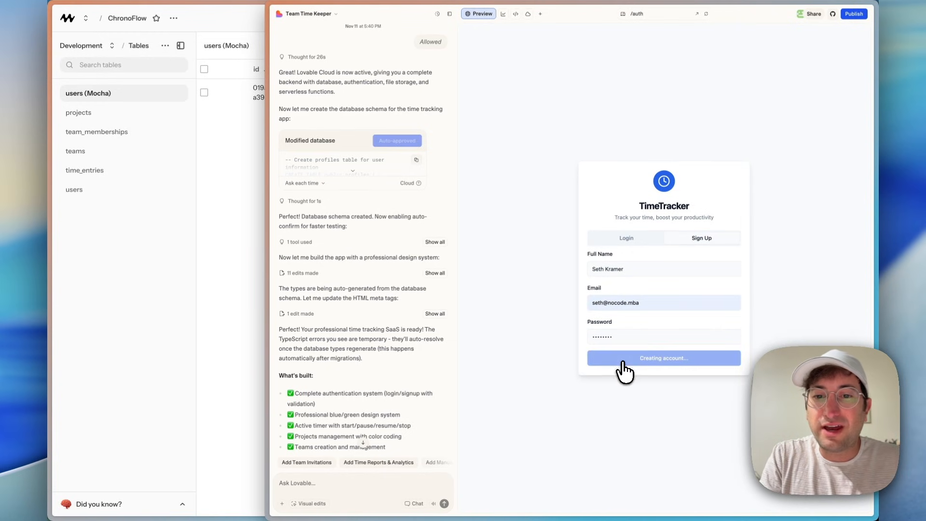
Create the TimeTracker account and land on its empty dashboard
click(663, 357)
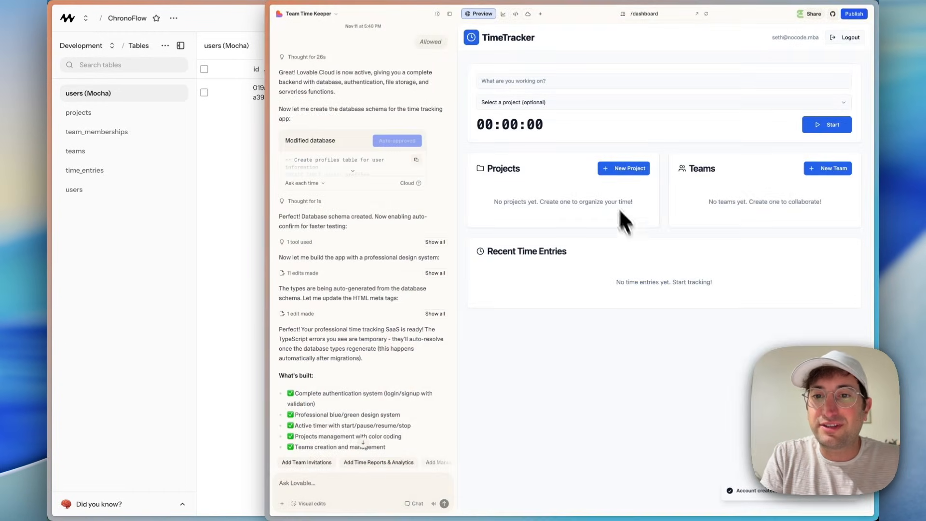
mouse_move(643, 242)
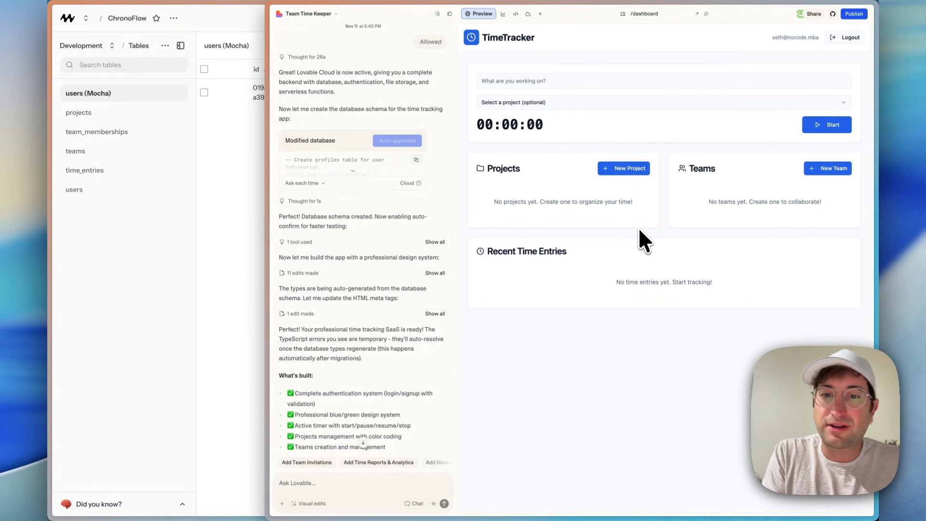
mouse_move(656, 94)
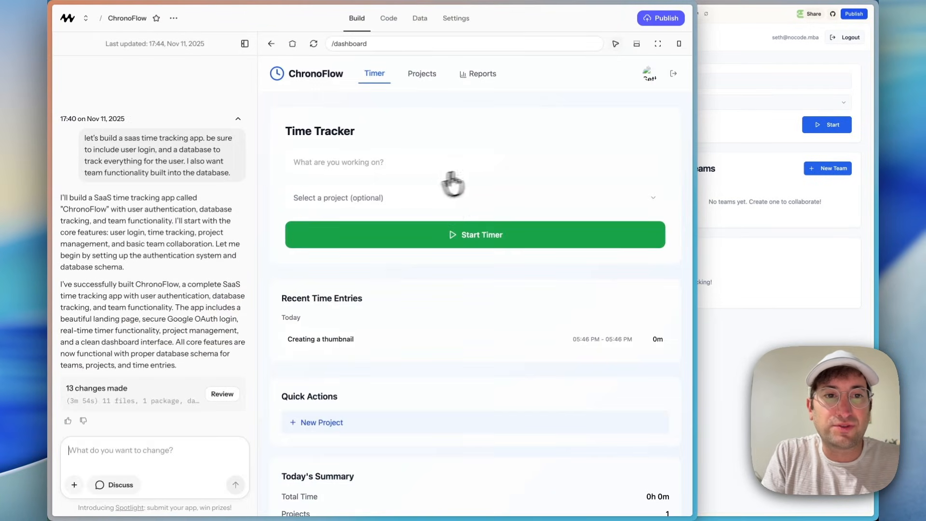
mouse_move(425, 230)
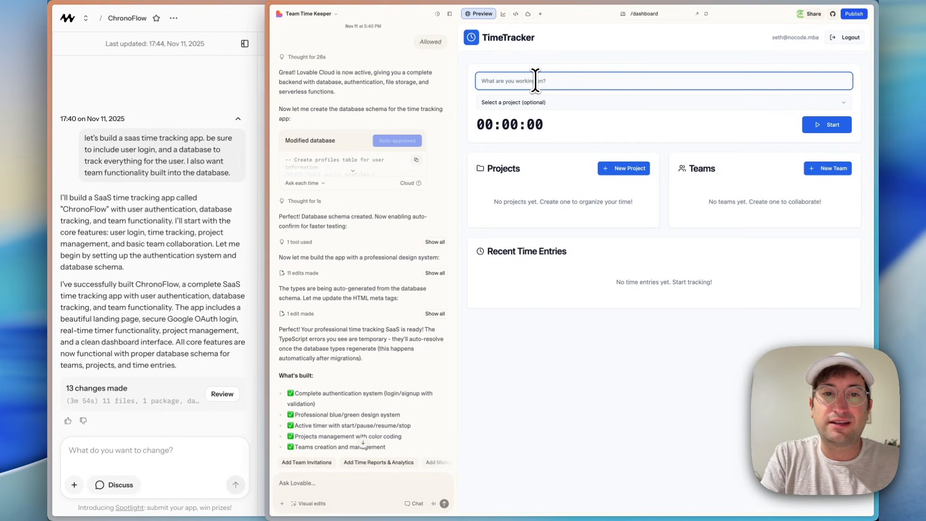
Attempt to create a 'Video Editor' project, which fails to save
text(Video)
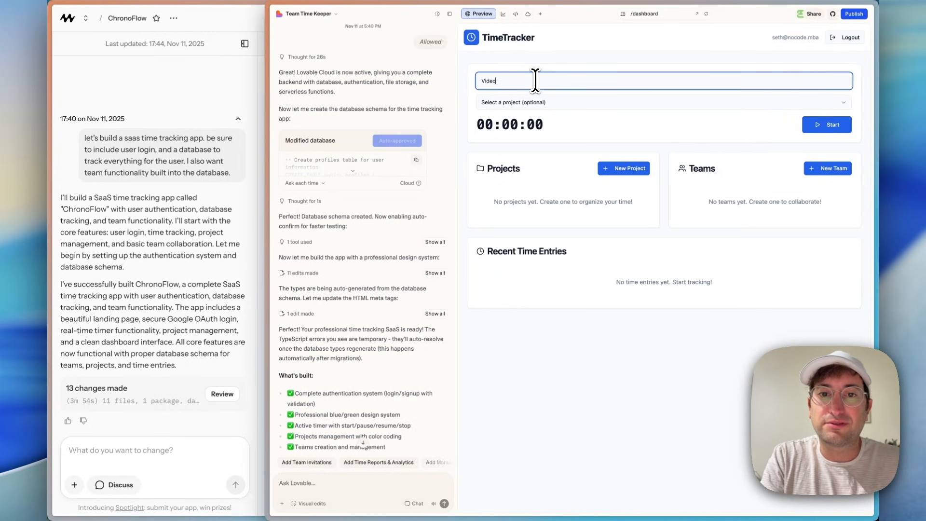
click(623, 168)
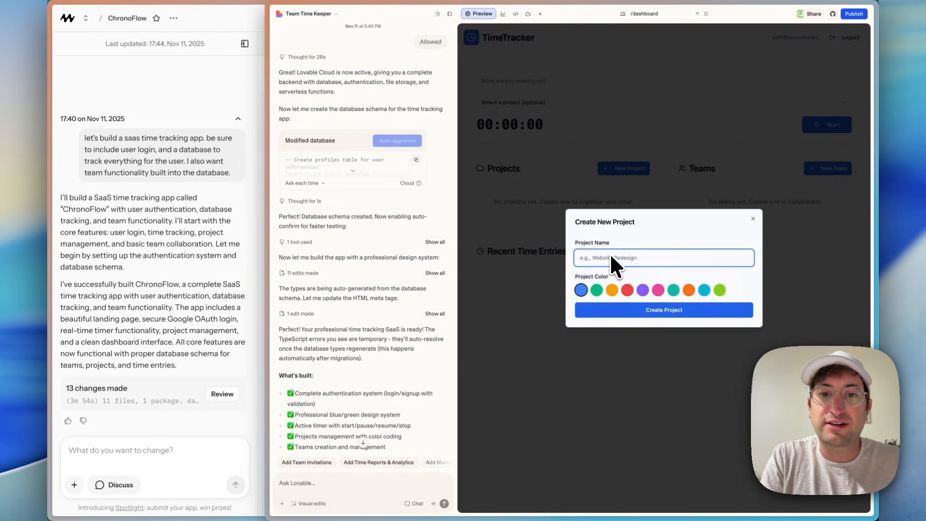
text(Video Editor)
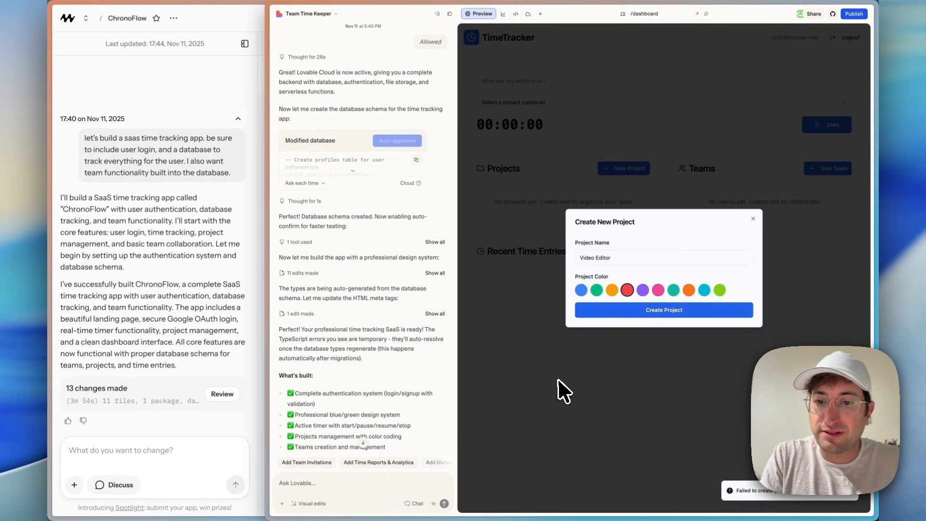
mouse_move(798, 501)
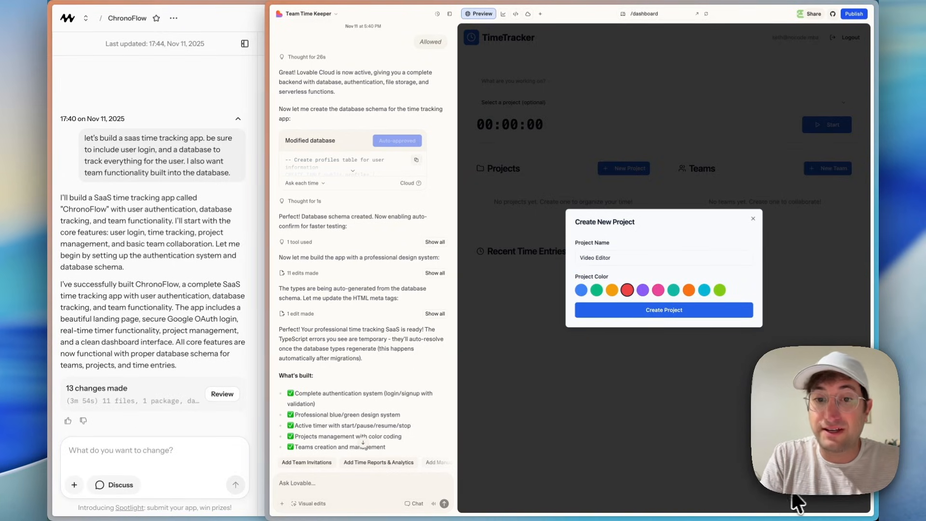
click(664, 257)
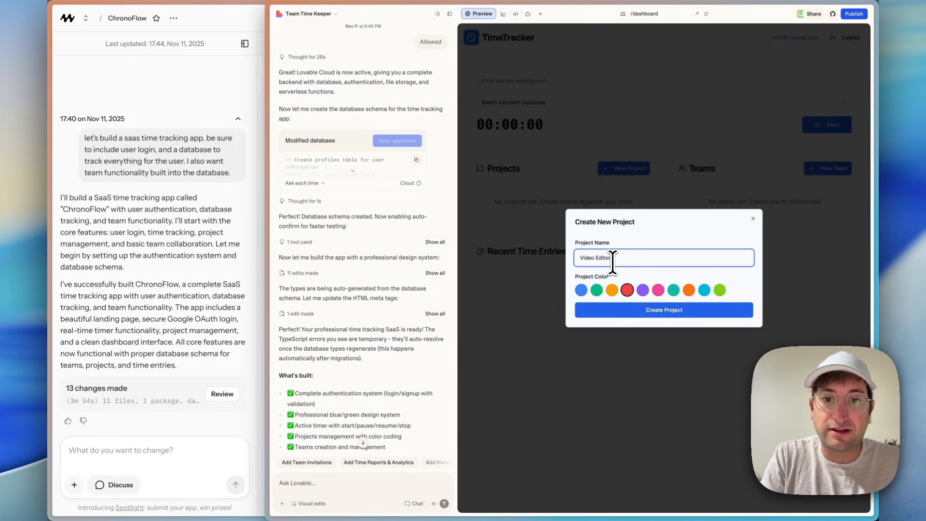
mouse_move(631, 316)
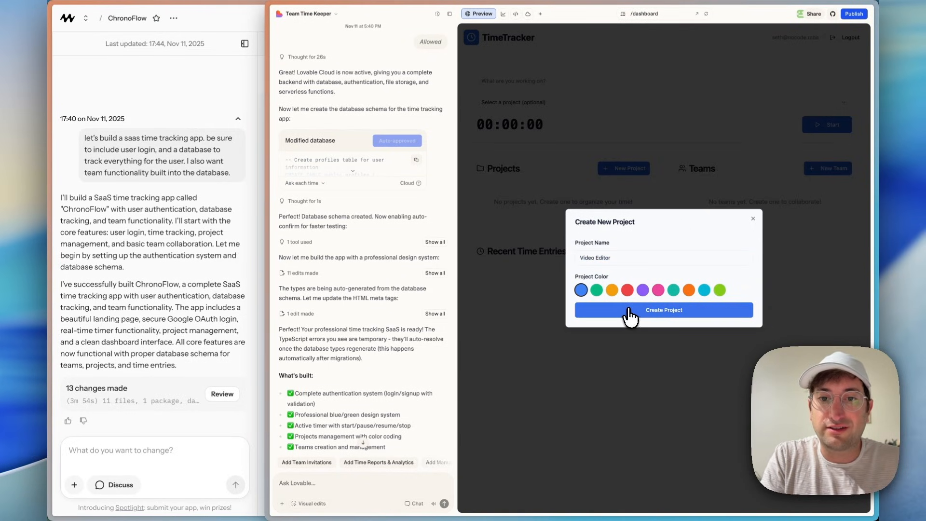
click(662, 309)
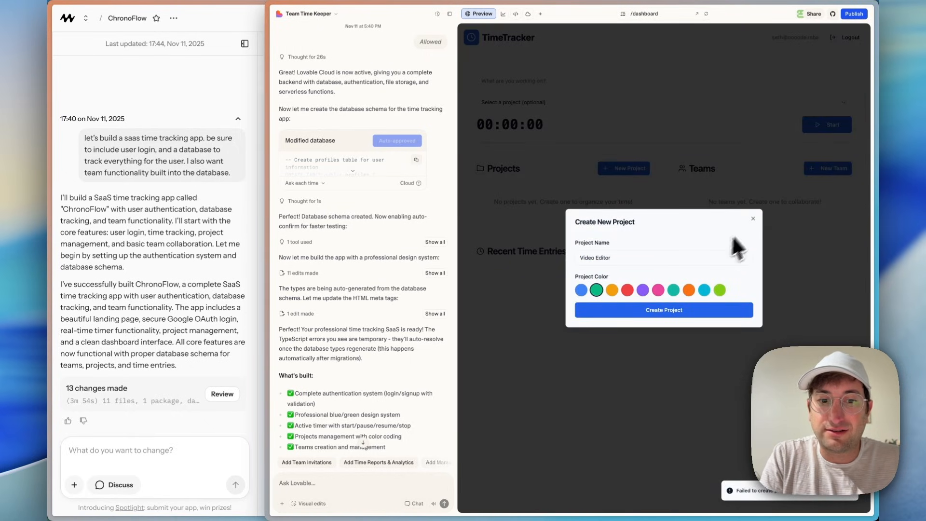
Dismiss the failed project form and bring the Build unsuccessful card into view
click(752, 219)
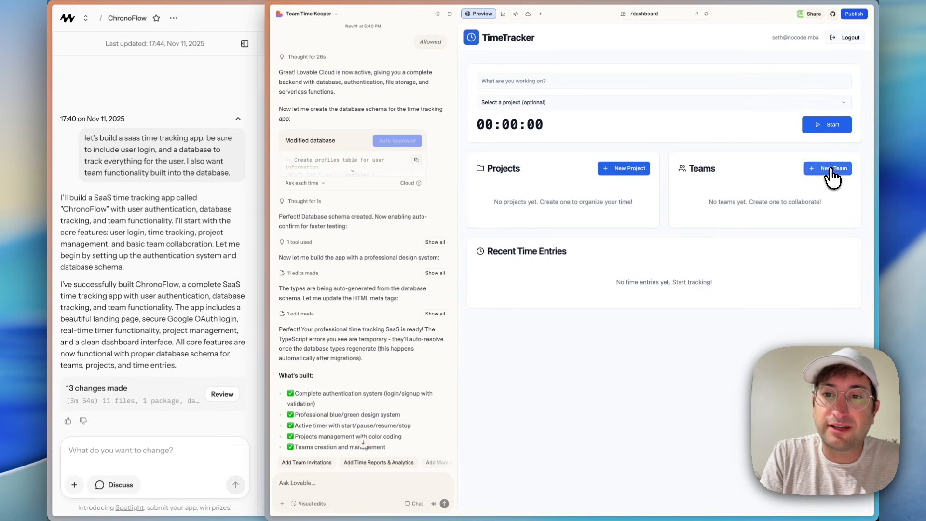
click(828, 168)
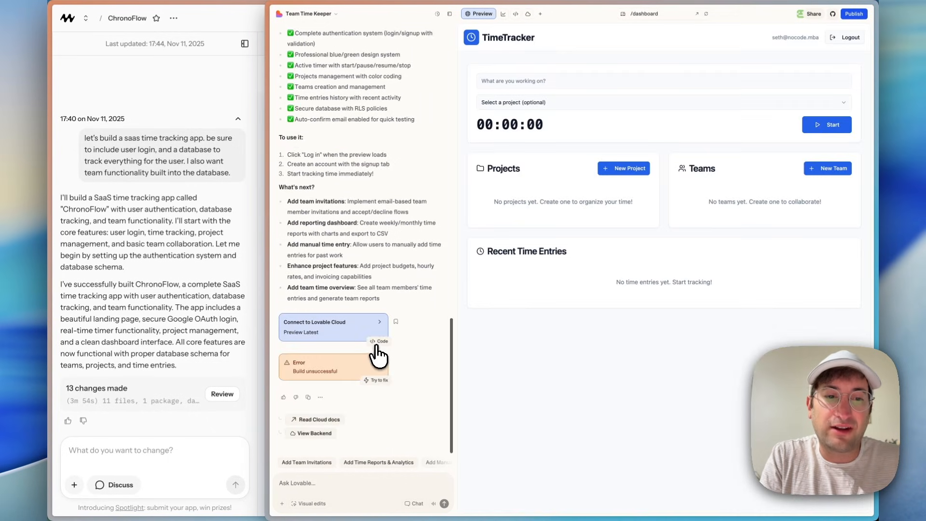
mouse_move(336, 366)
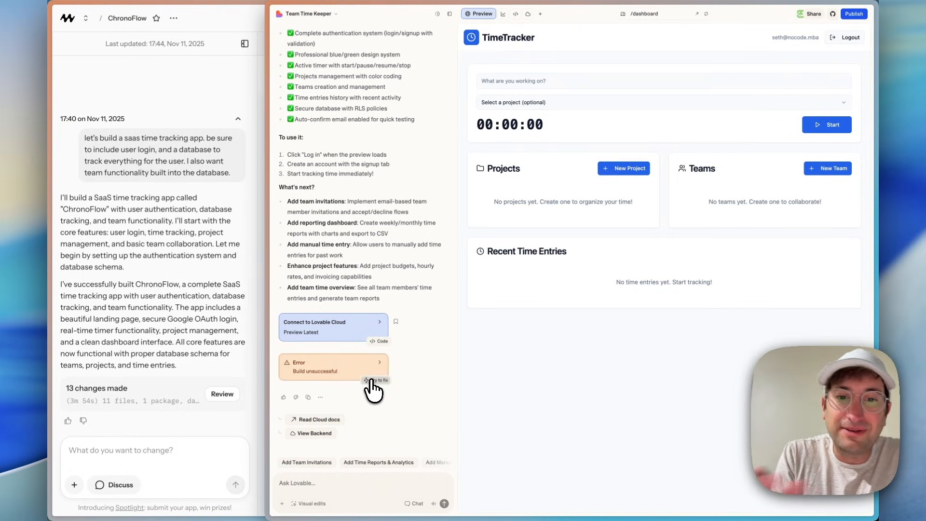
Allow the database migration so tables are created and authentication configured
scroll(down, 3)
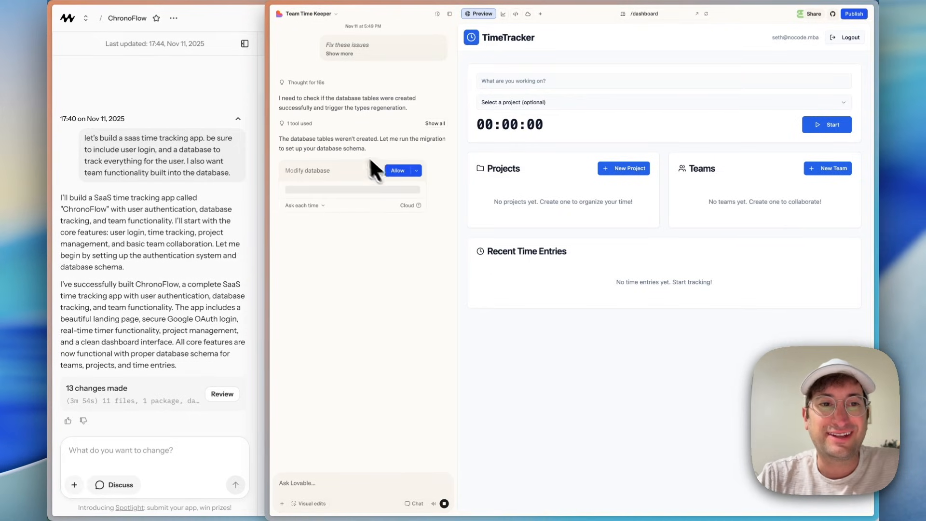
mouse_move(375, 150)
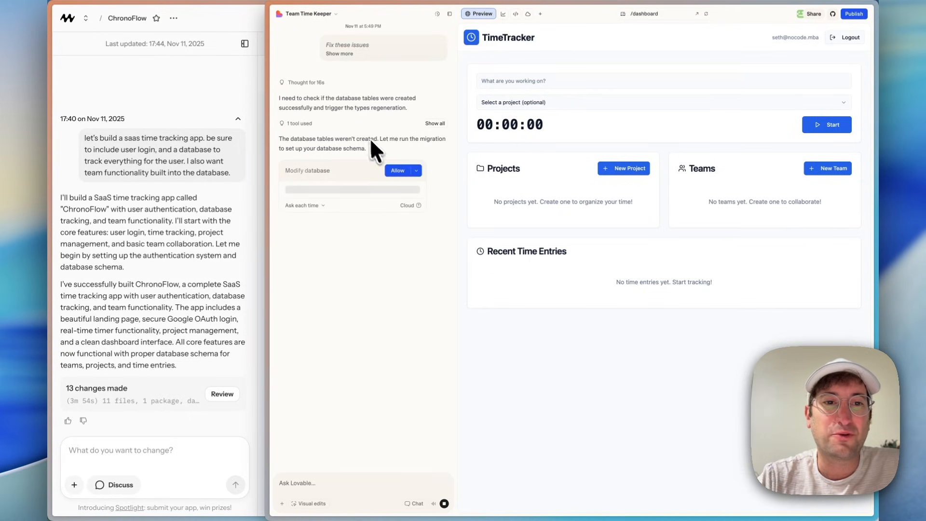
click(396, 170)
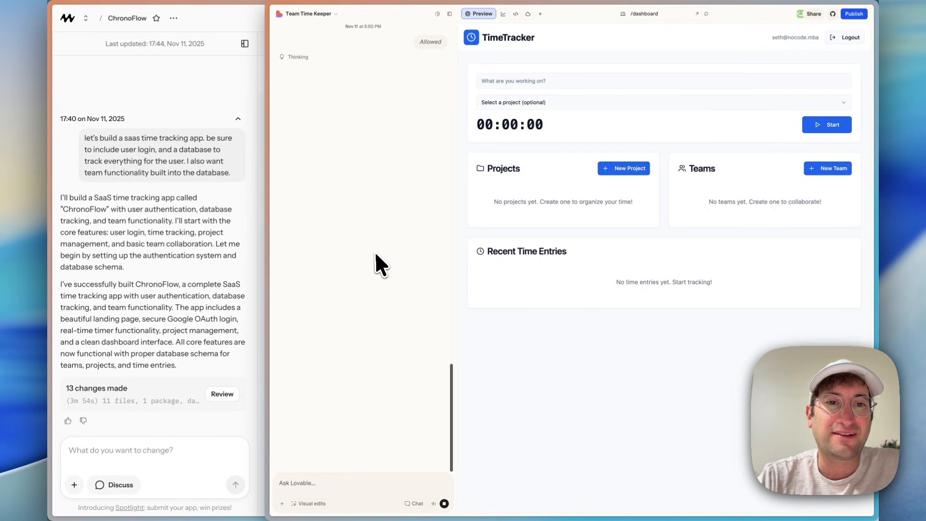
mouse_move(407, 264)
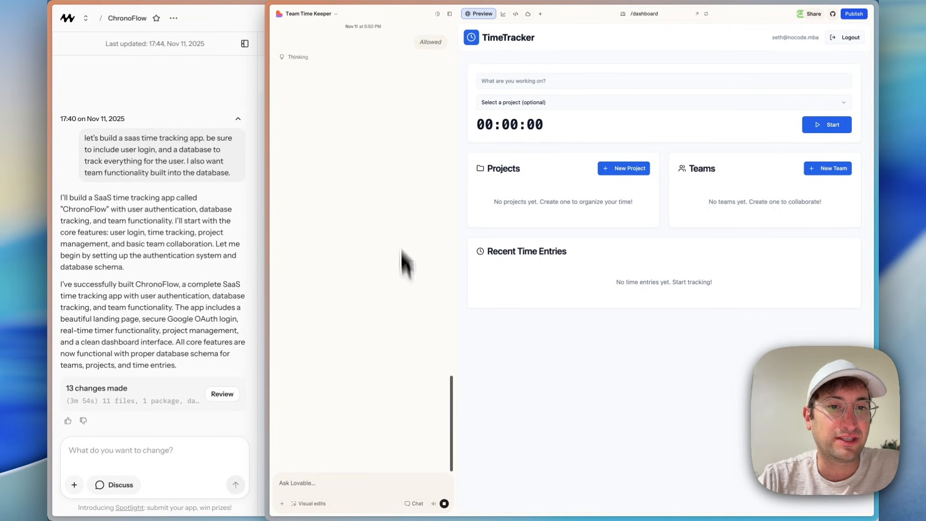
mouse_move(387, 144)
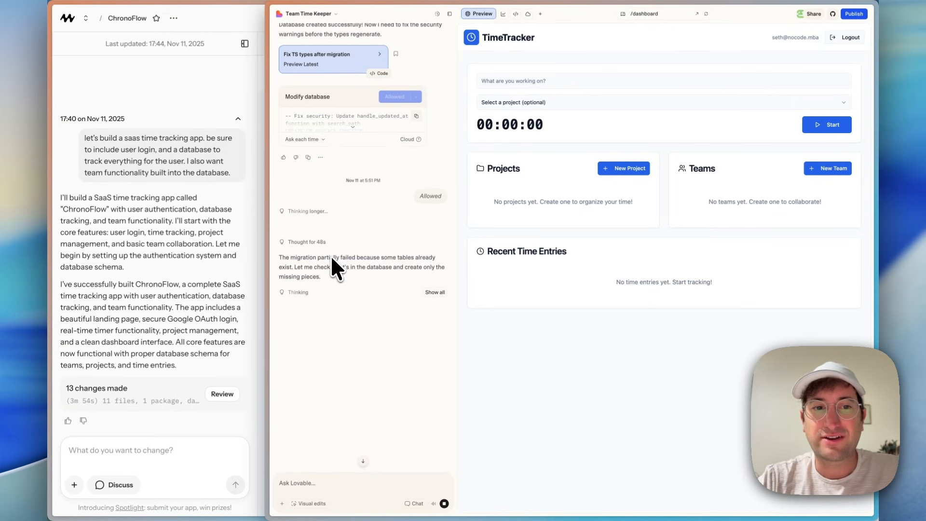
mouse_move(394, 273)
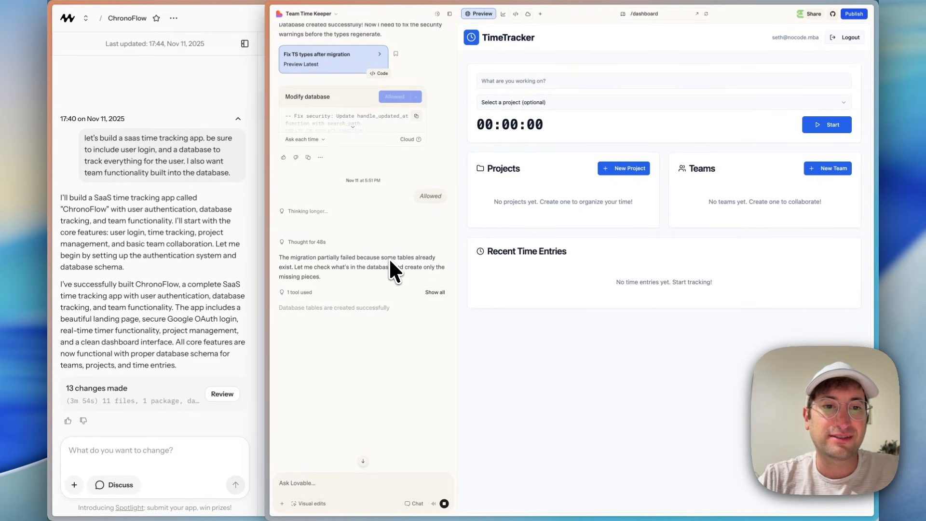
scroll(down, 3)
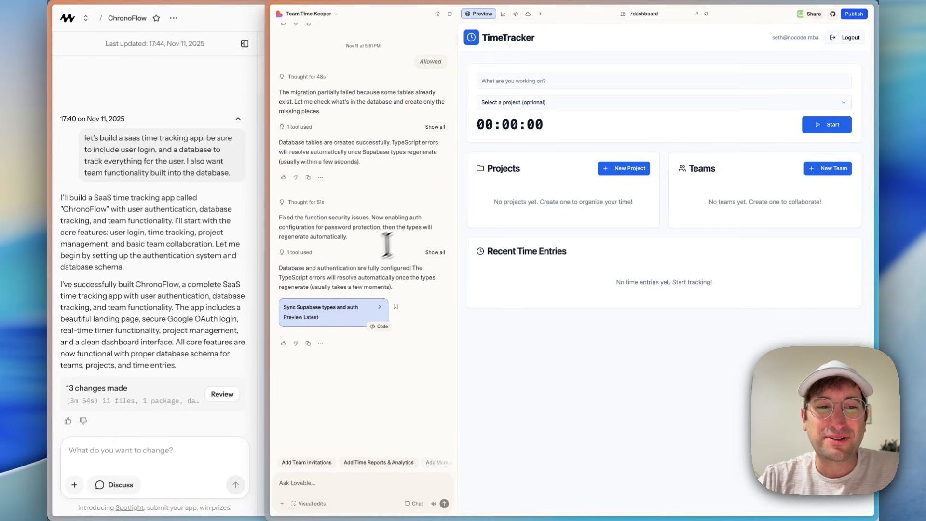
mouse_move(691, 75)
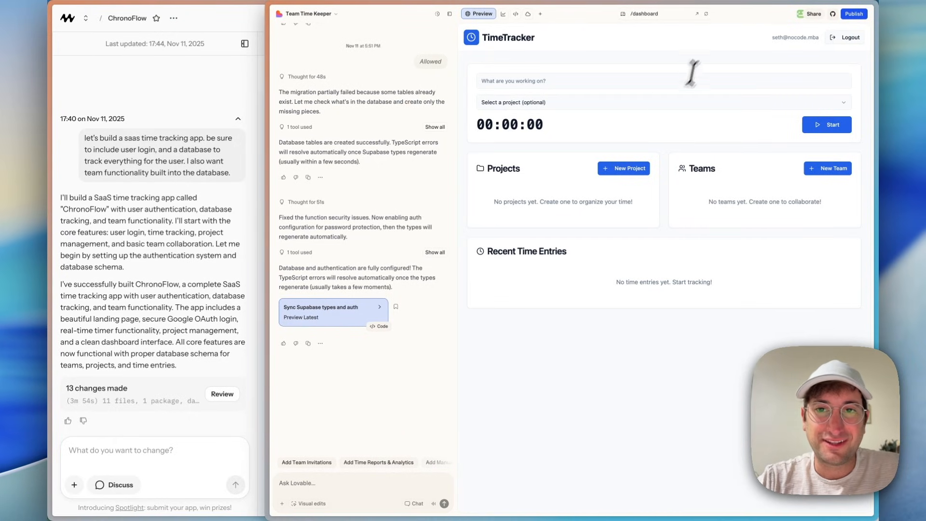
mouse_move(679, 77)
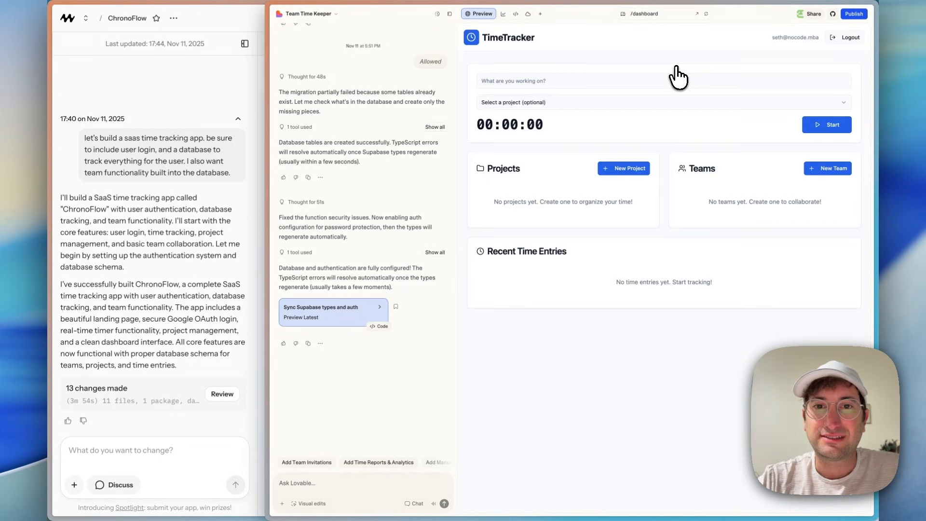
mouse_move(422, 404)
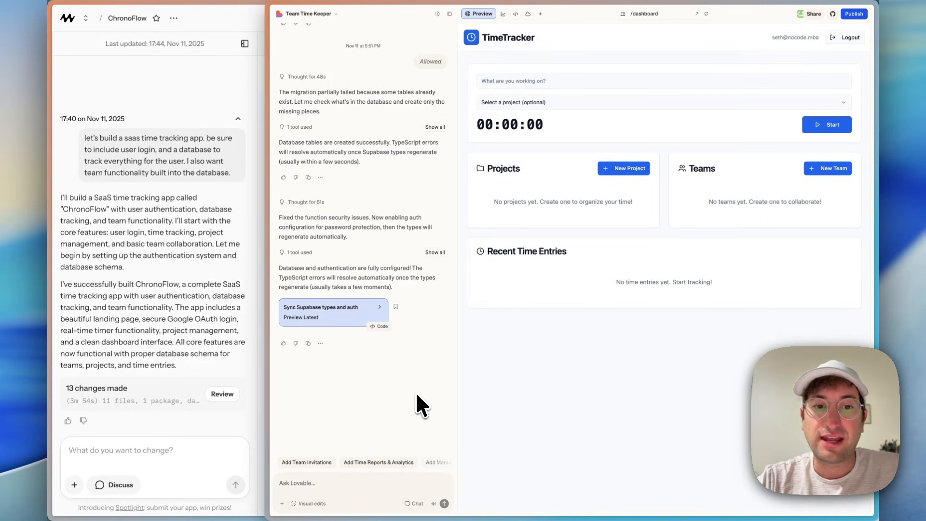
Create a 'Youtube Editor' project twice, the second with the red colour
click(624, 167)
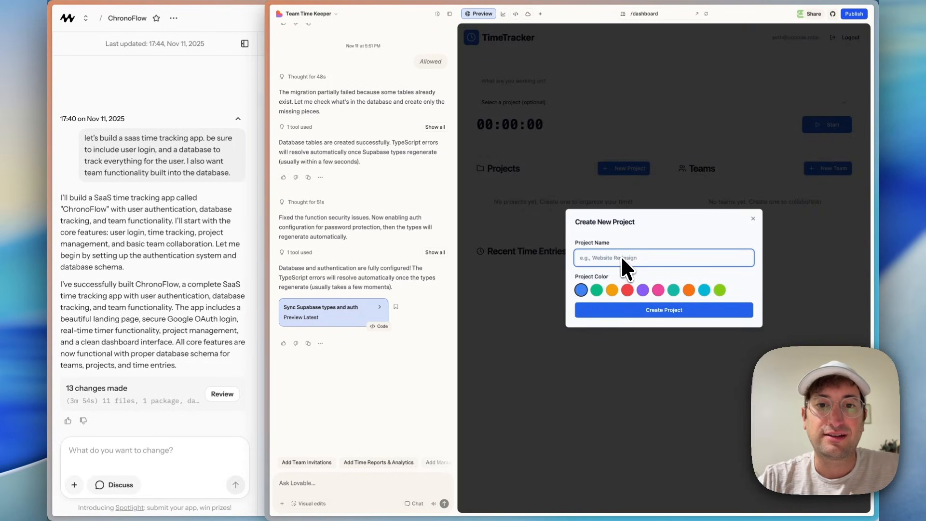
text(Youtube Ed)
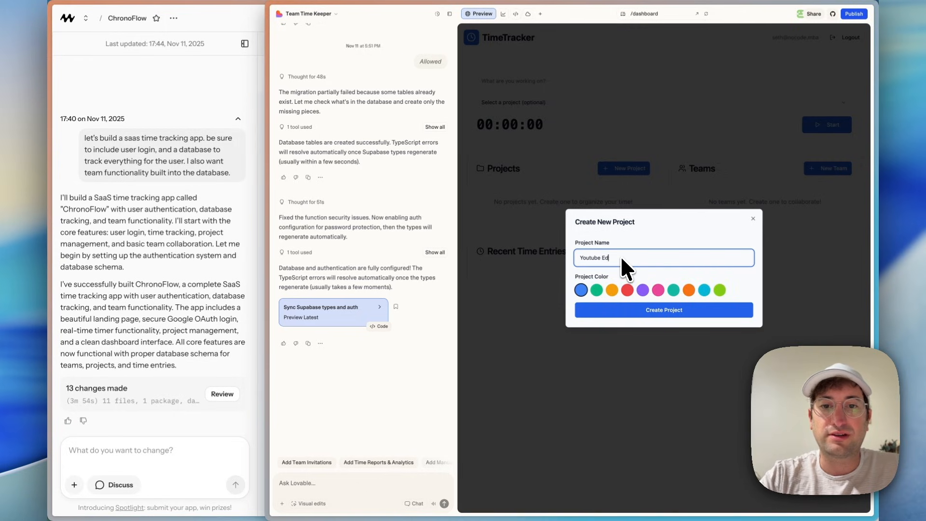
click(664, 309)
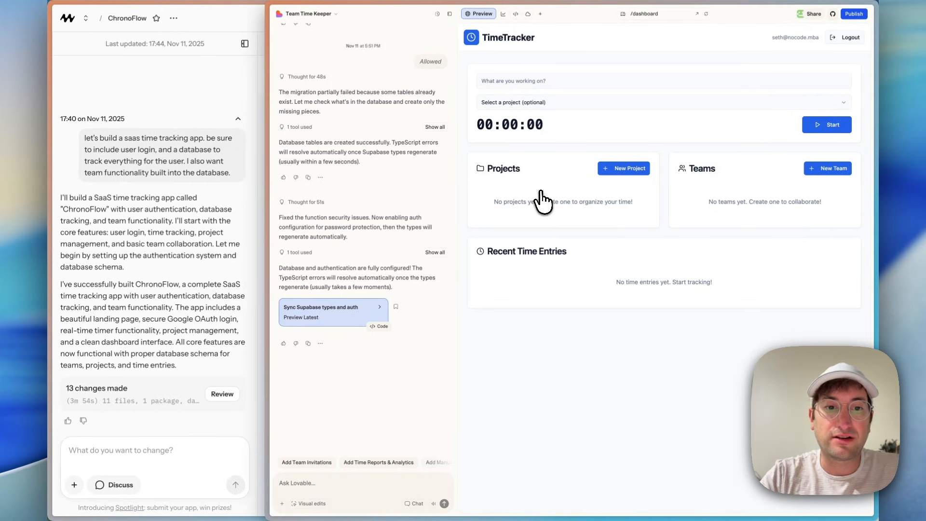
mouse_move(738, 31)
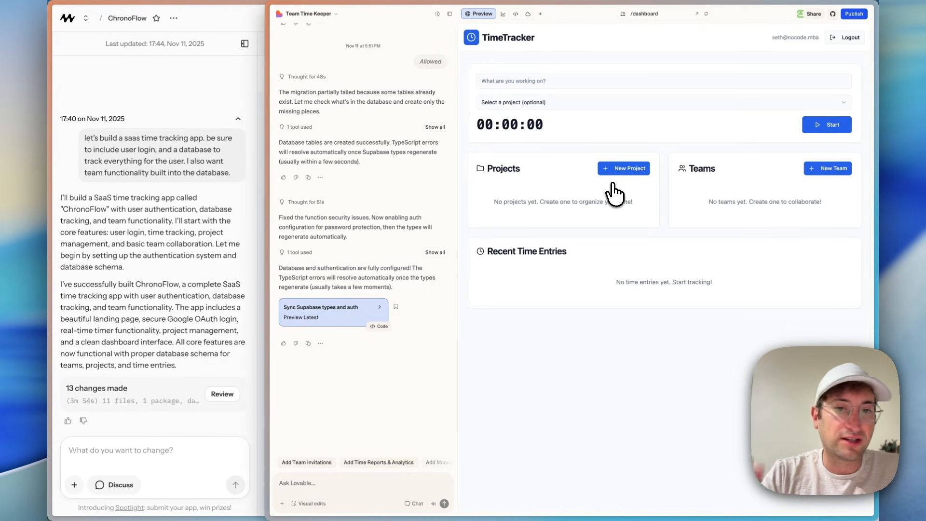
click(624, 167)
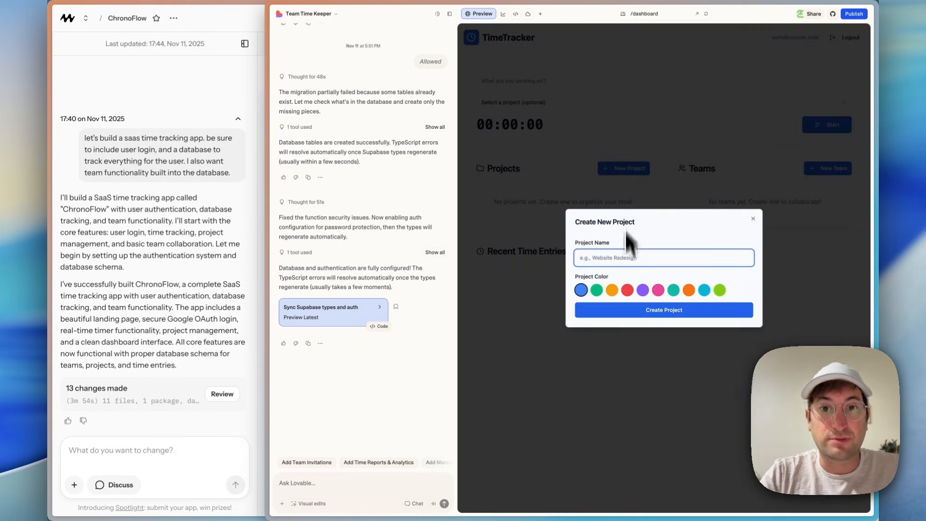
text(Youtube Editor)
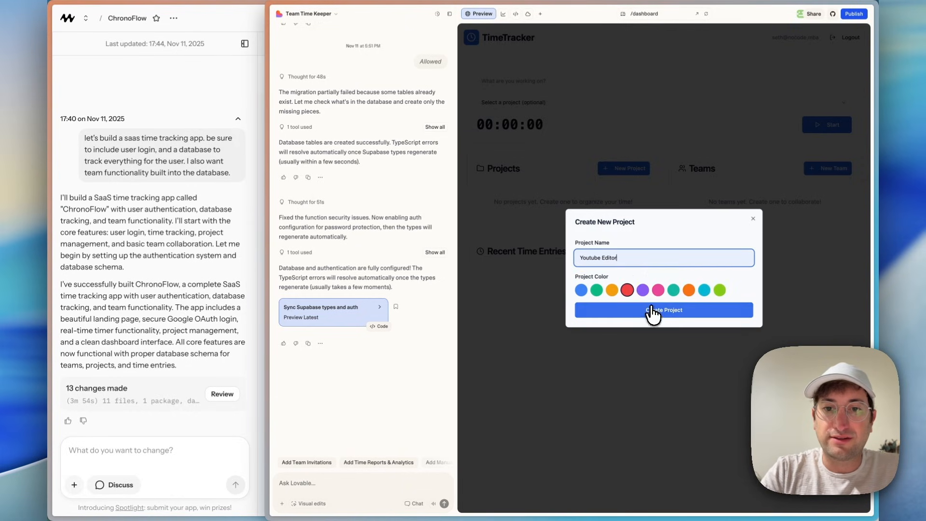
click(663, 309)
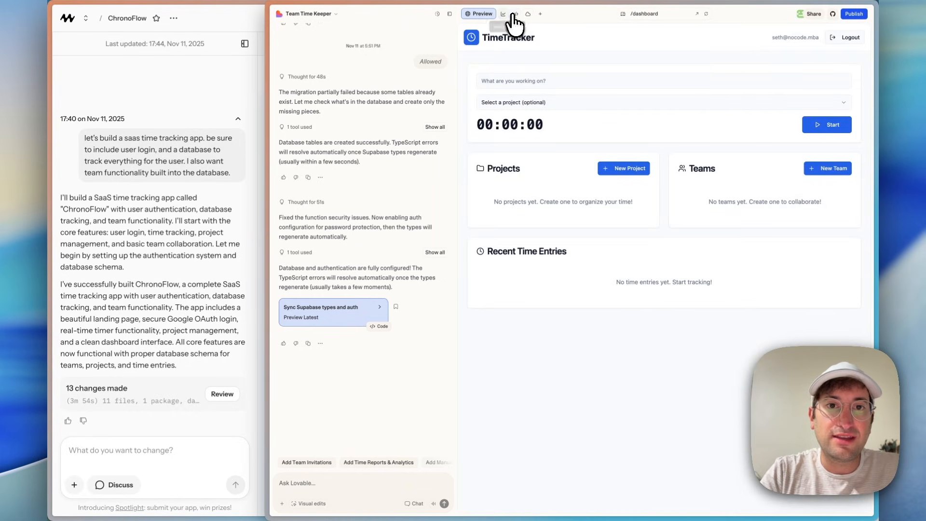
Check the cloud database's projects table holds two Youtube Editor rows
click(514, 14)
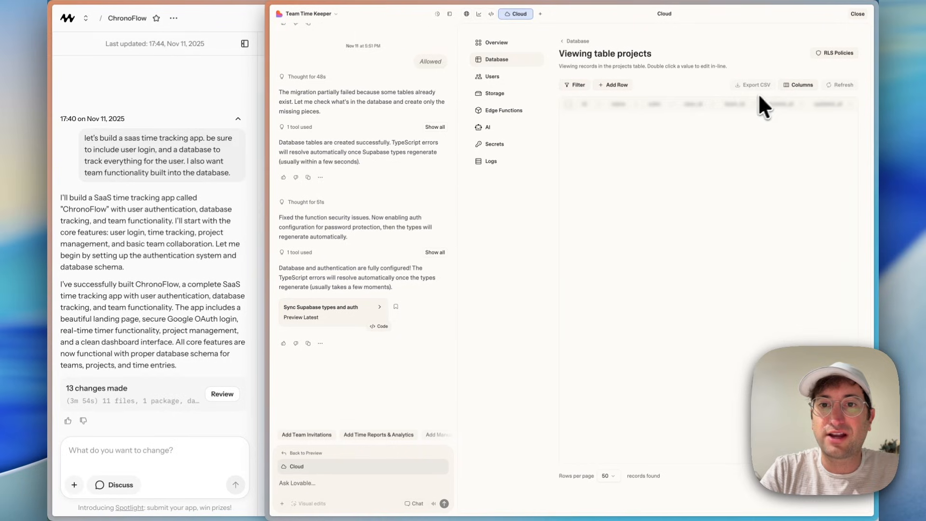
click(841, 85)
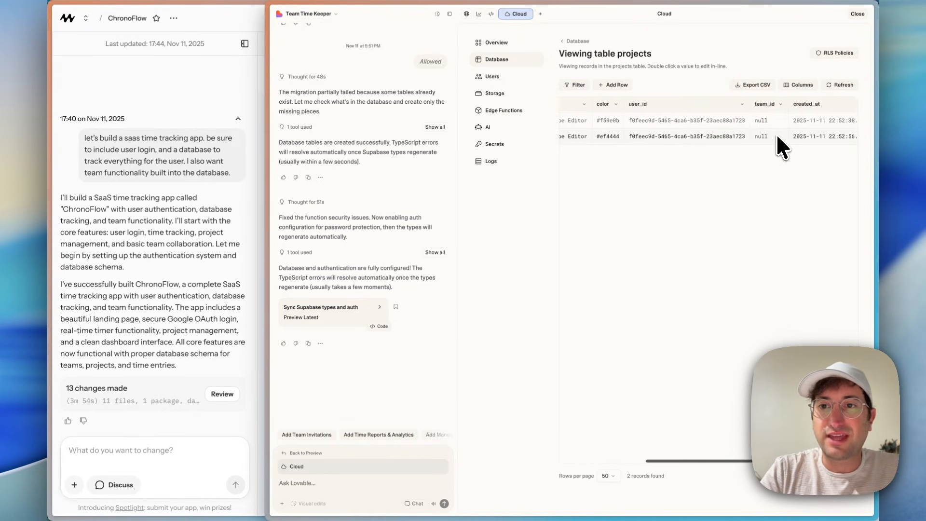
click(577, 41)
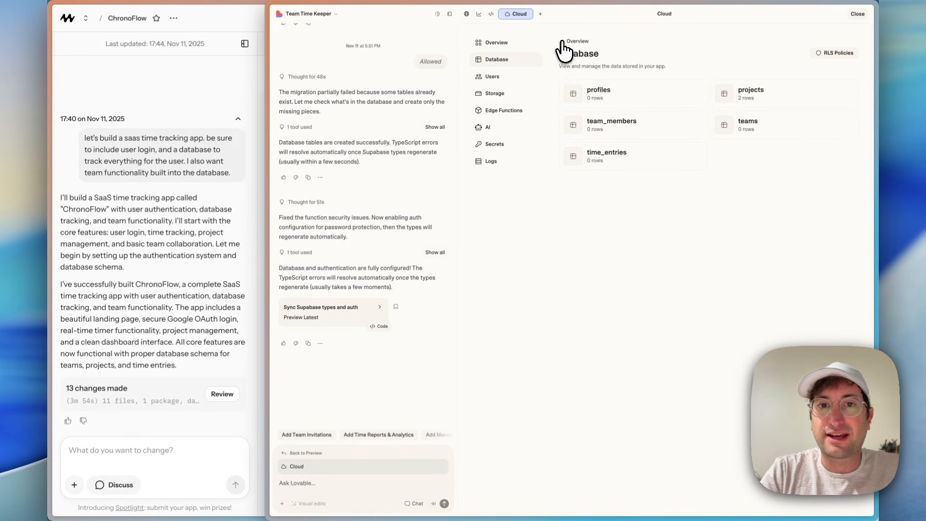
click(475, 13)
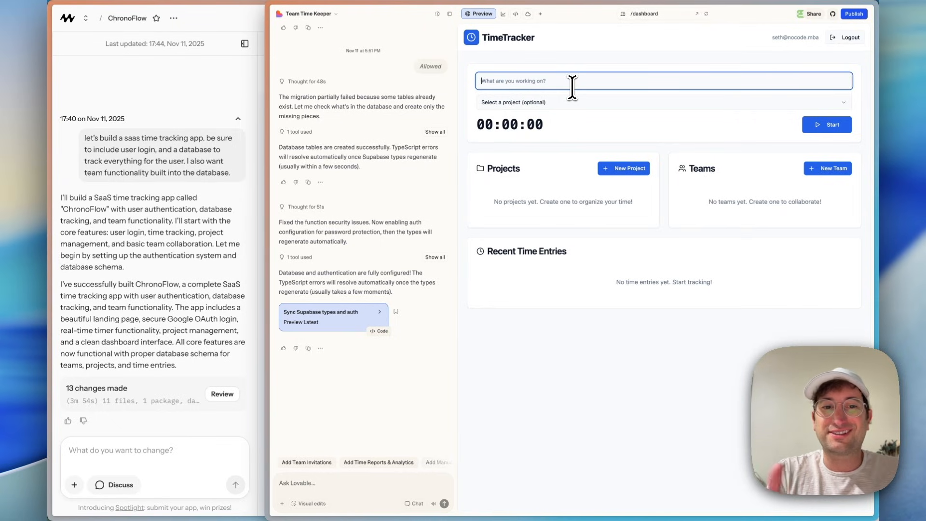
Run a timer for 'Editing' videos: start it, pause it, then stop and save the entry
text(Editing)
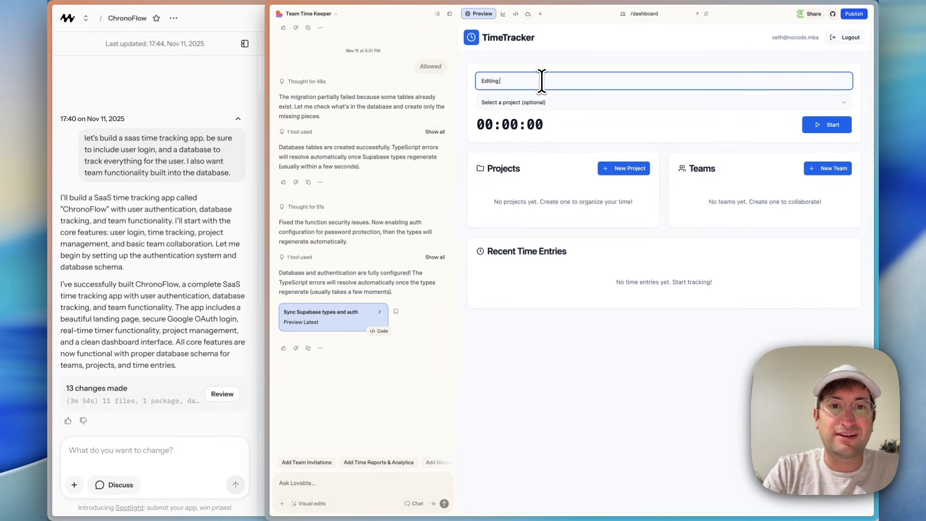
click(827, 124)
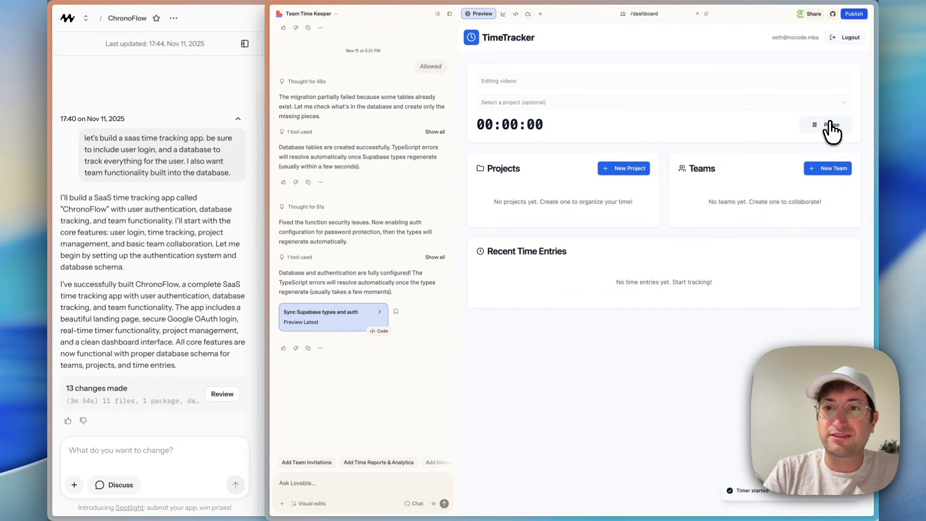
click(829, 124)
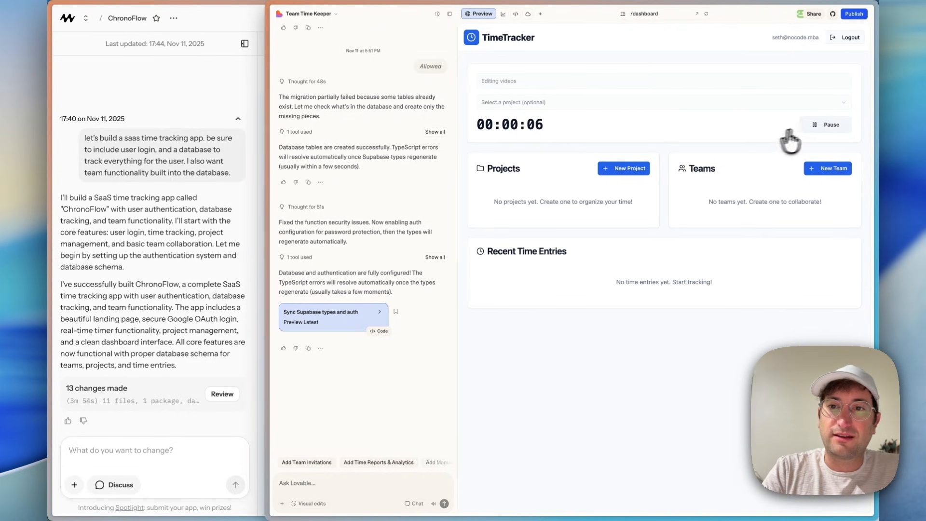
click(824, 125)
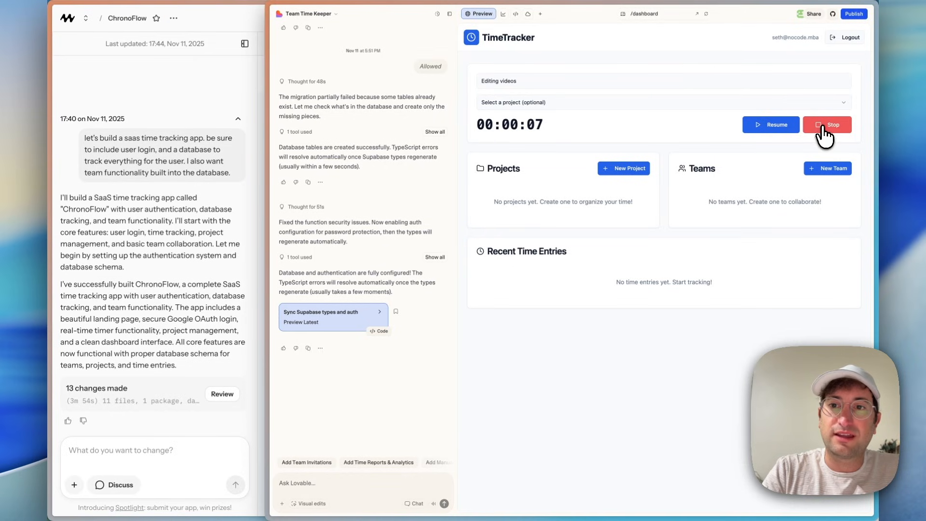
click(827, 124)
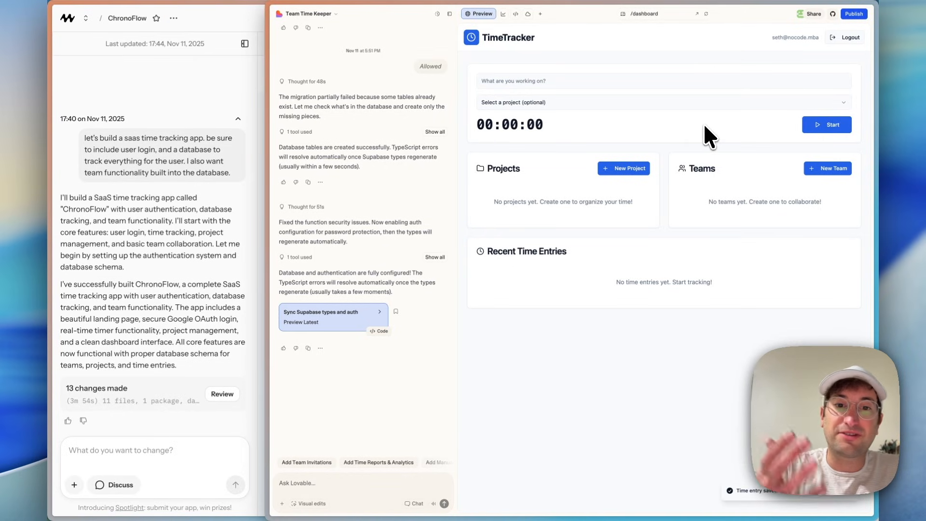
mouse_move(768, 148)
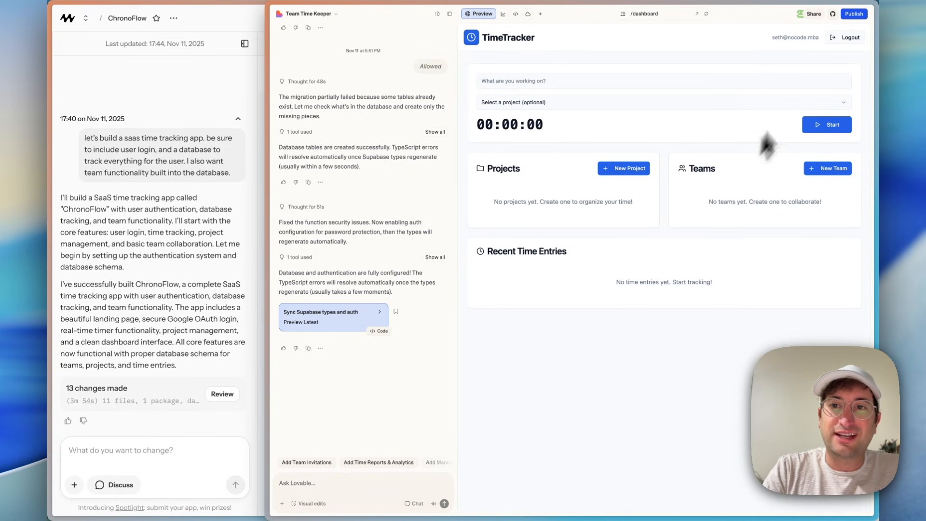
Log out of TimeTracker, sign back in to the dashboard and start a New Project
click(706, 13)
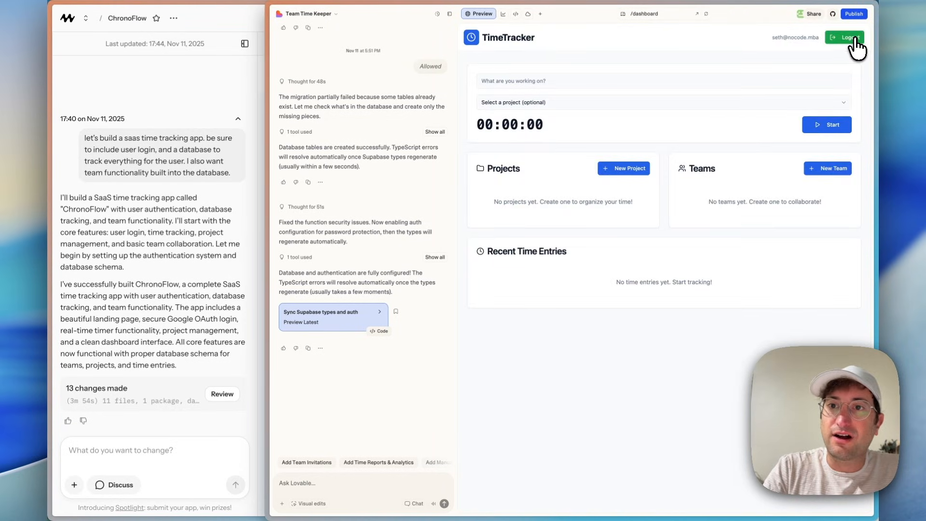
click(844, 37)
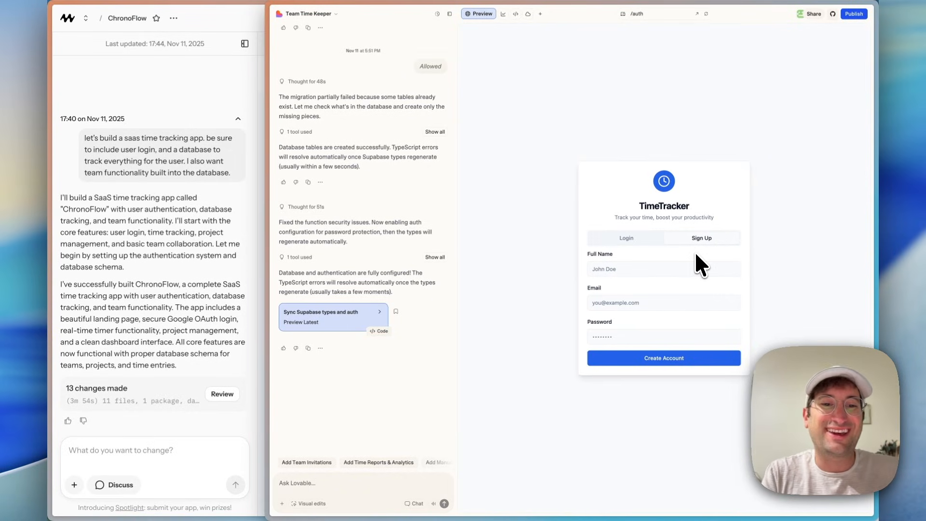
click(664, 357)
text(Des)
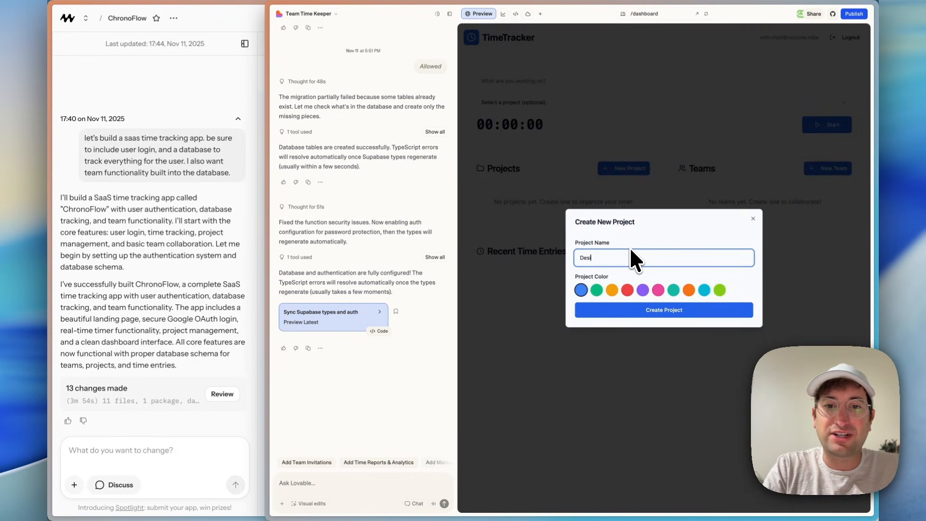
click(664, 310)
text(Let's)
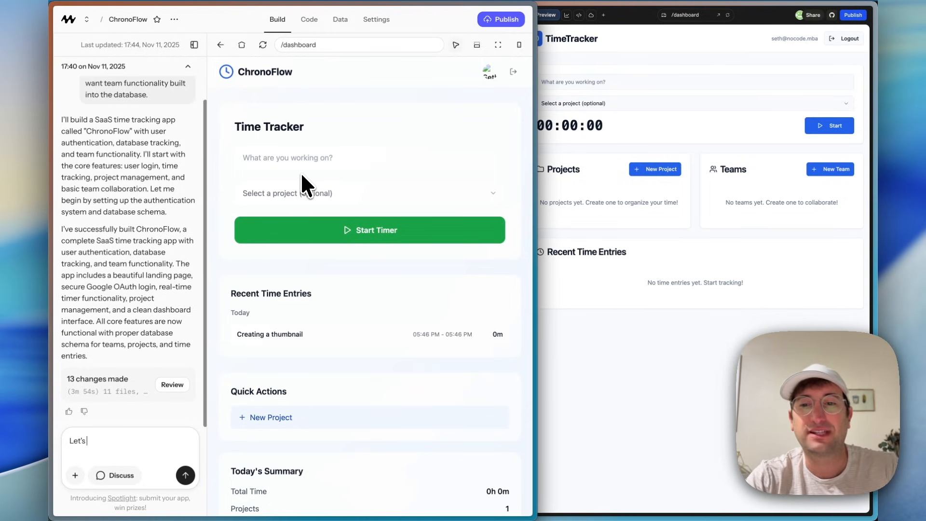
Send the reporting-tab prompt, view the new Reports tab, then start and stop another timer entry
click(185, 475)
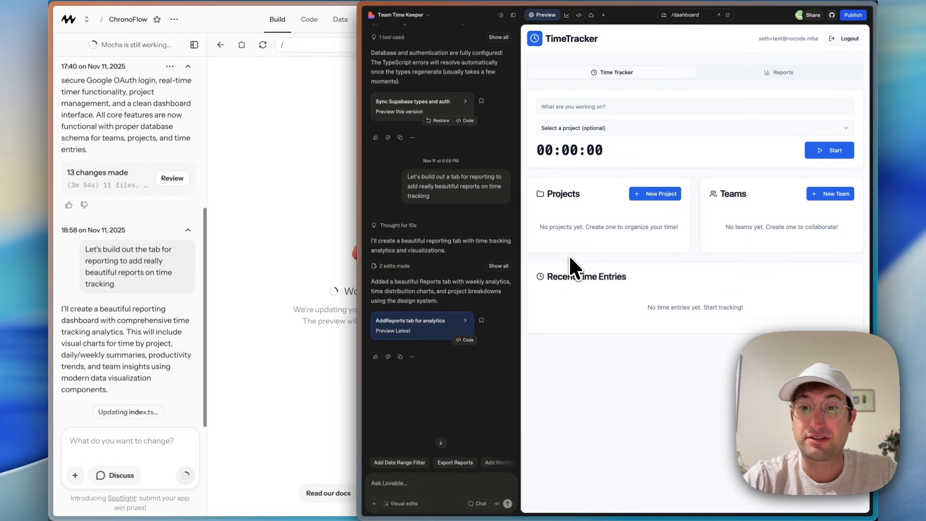
click(779, 73)
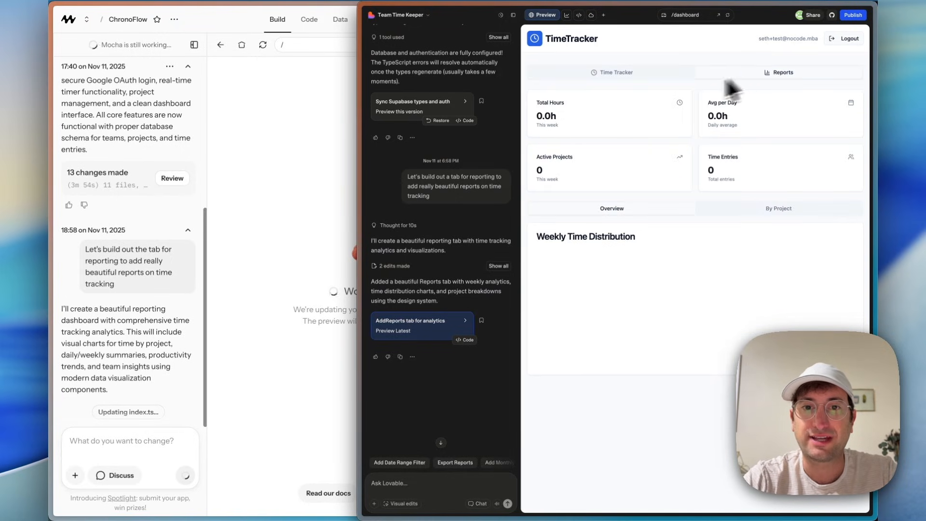
mouse_move(715, 167)
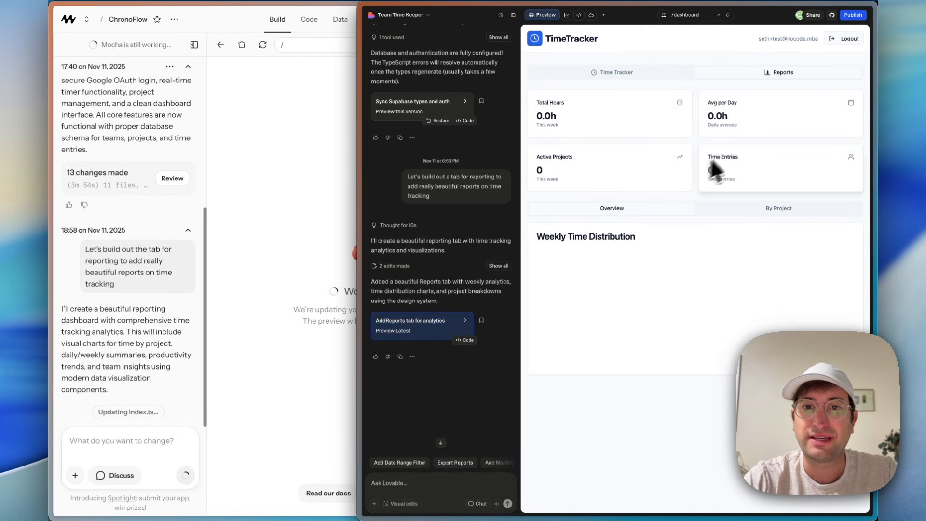
click(611, 72)
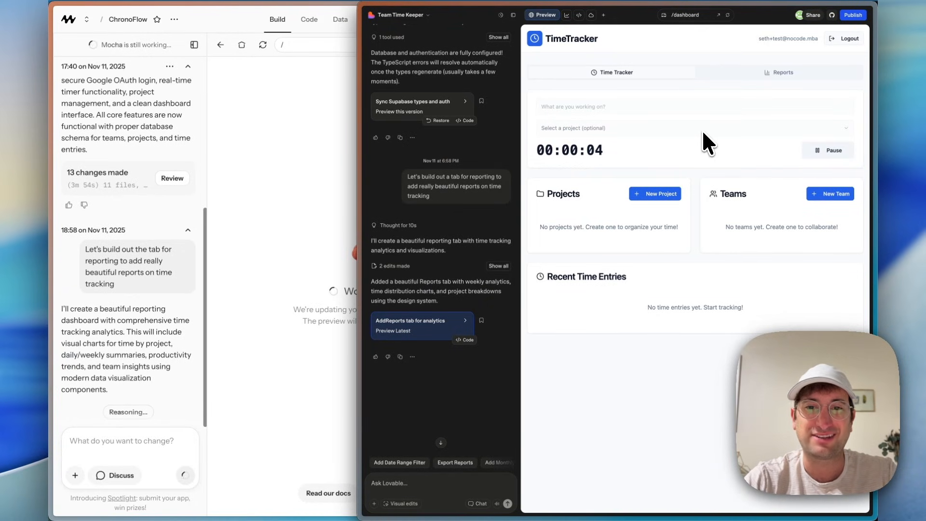
click(827, 150)
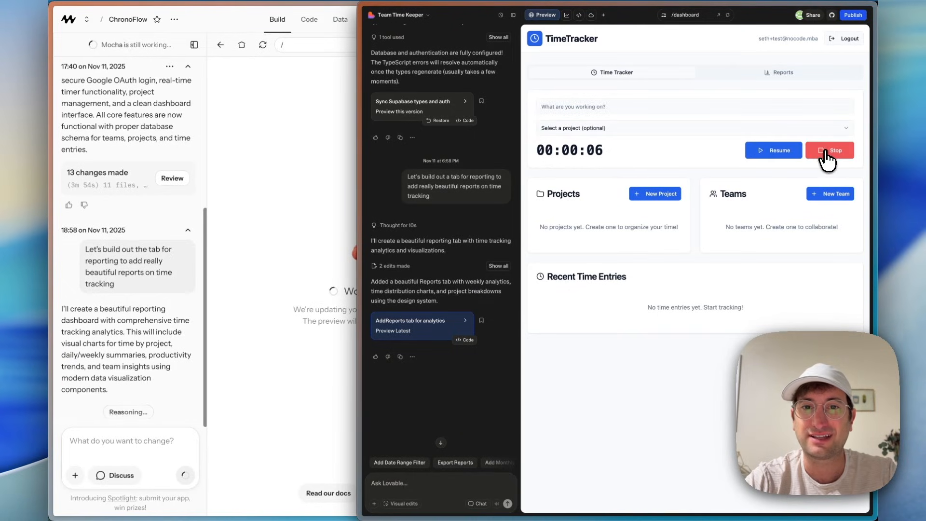
click(779, 73)
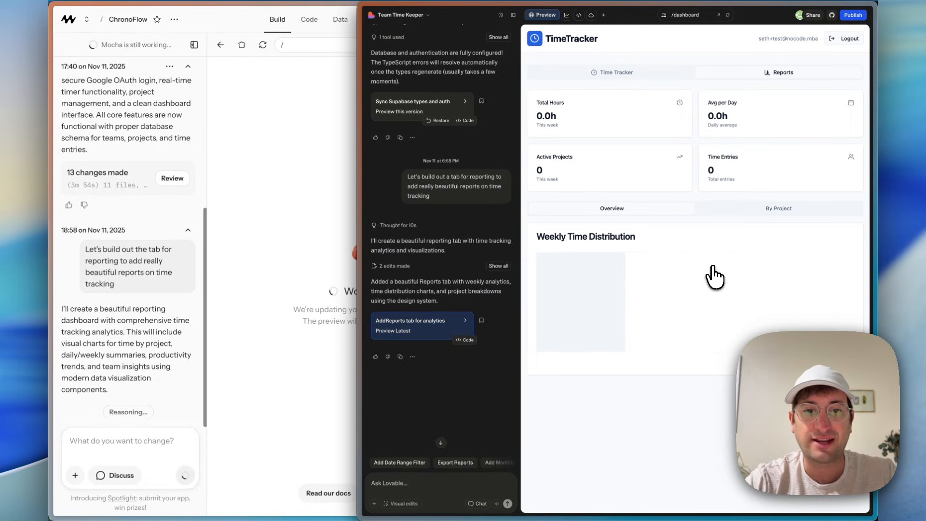
mouse_move(707, 279)
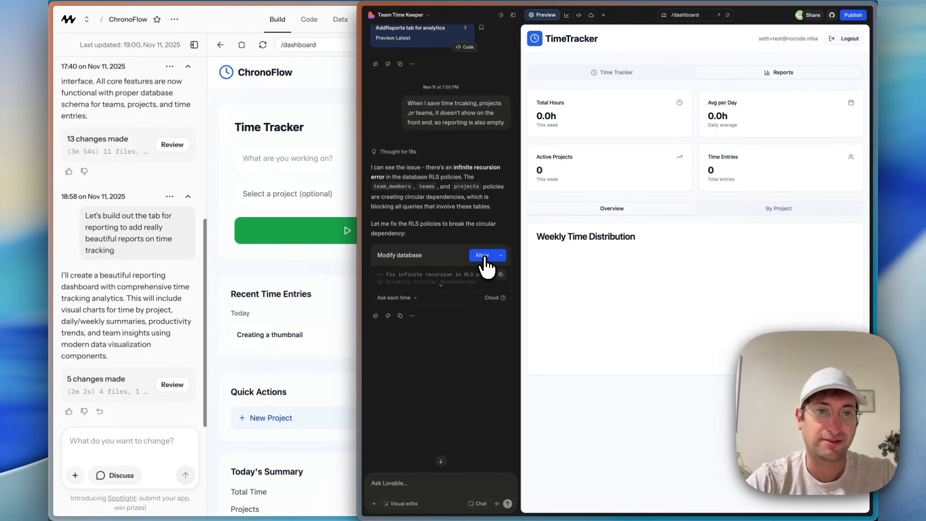
Allow Lovable's proposed database modification fixing the recursive access policies
click(482, 254)
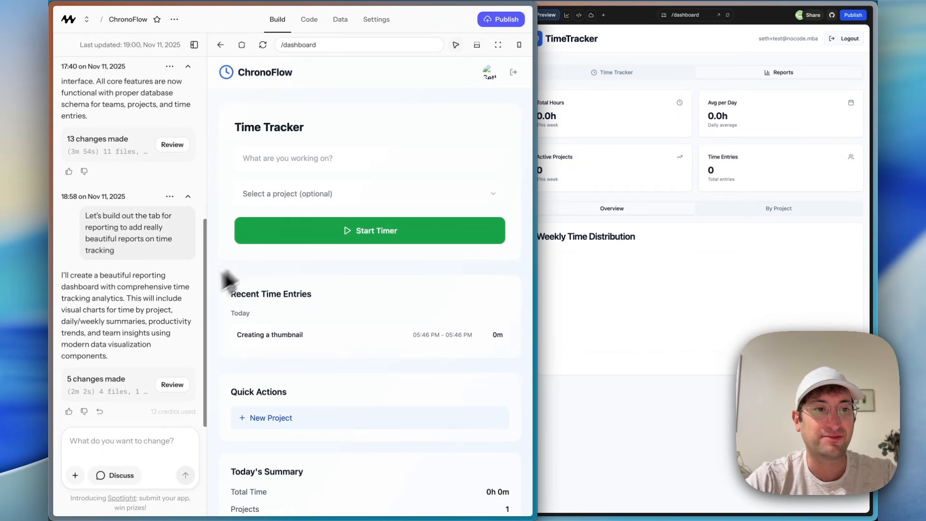
mouse_move(144, 342)
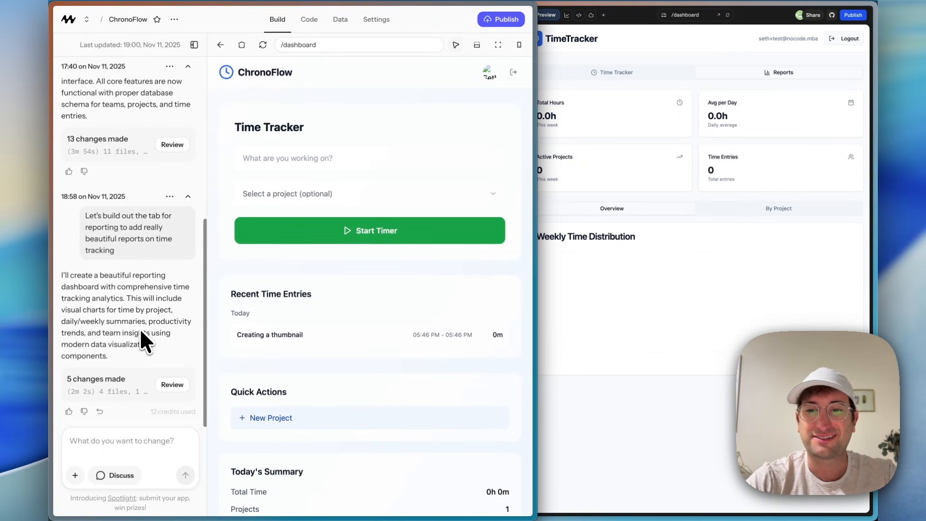
mouse_move(105, 292)
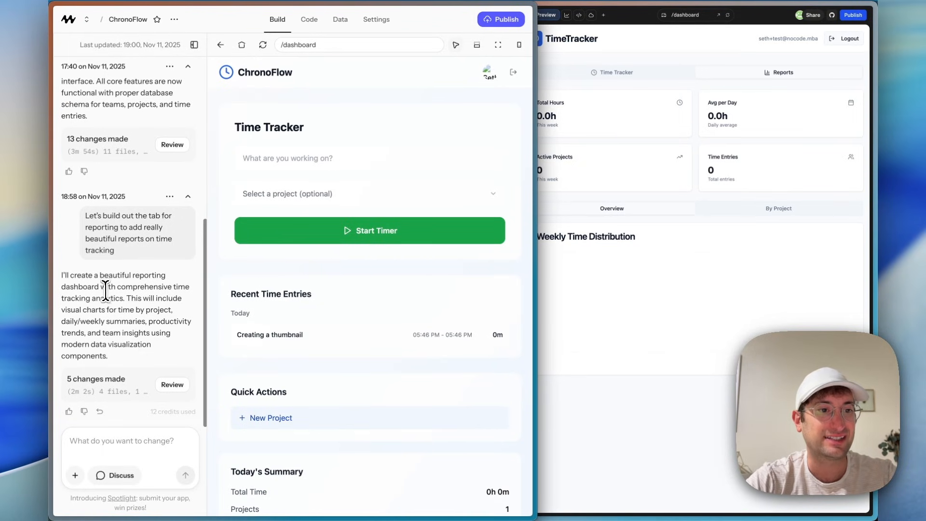
Review the code changes for the reports feature and close the code view
click(172, 385)
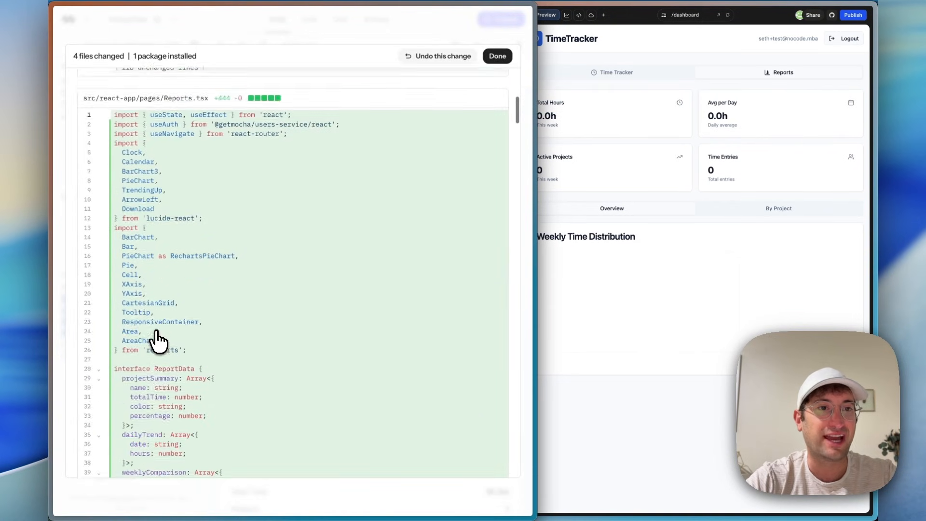
scroll(down, 3)
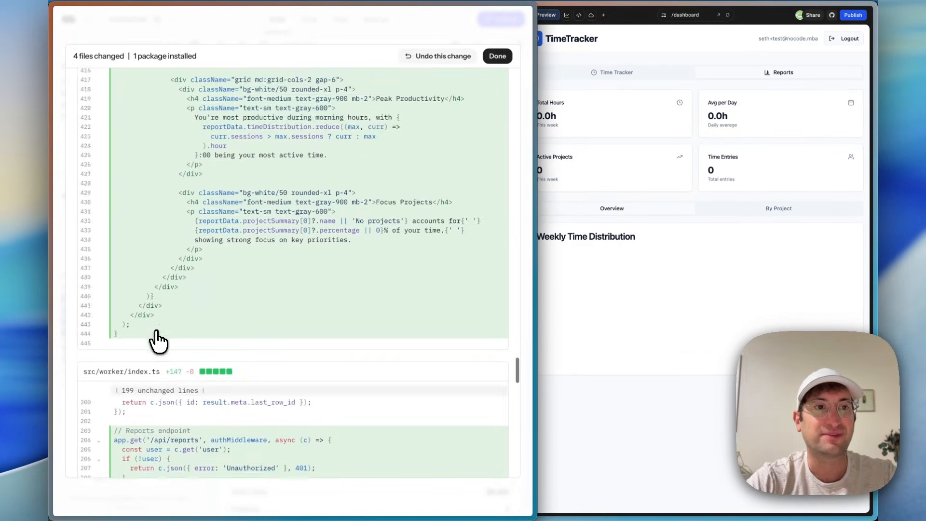
scroll(up, 3)
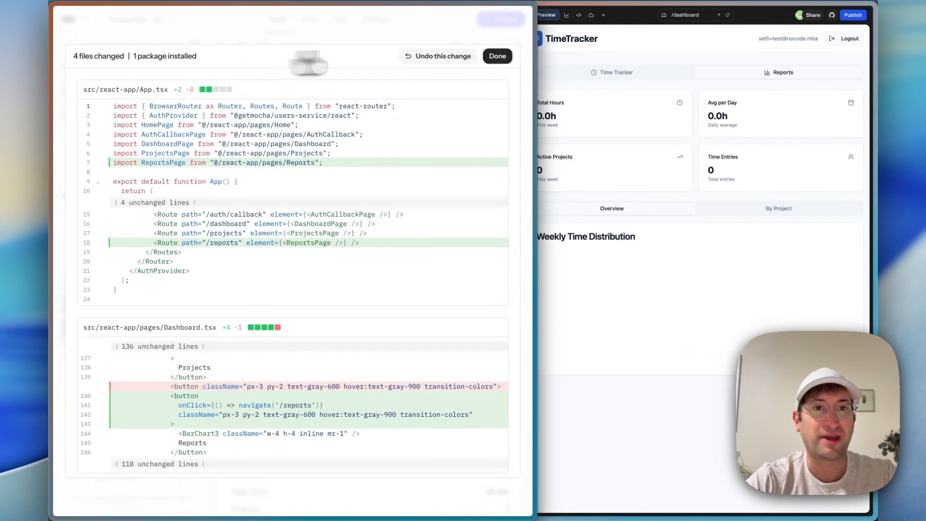
click(496, 56)
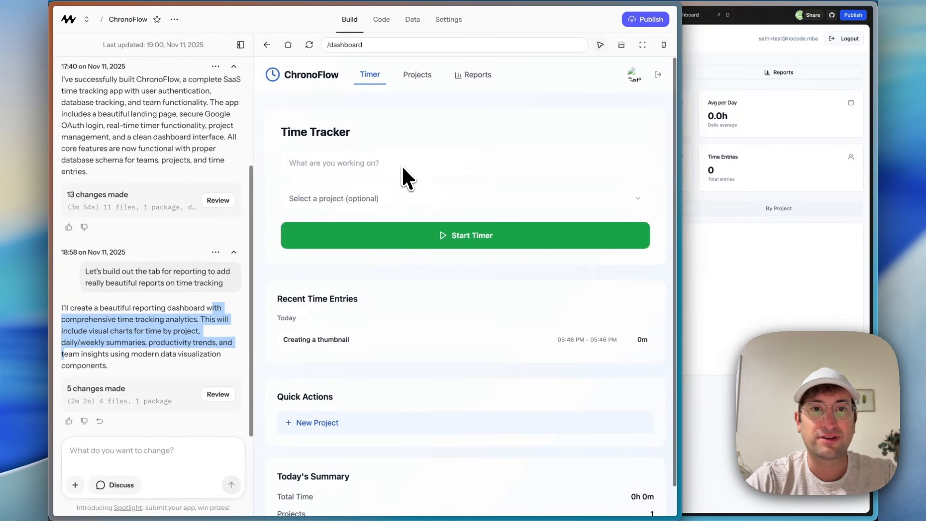
View the ChronoFlow Time Reports page with its charts and Key Insights
click(470, 75)
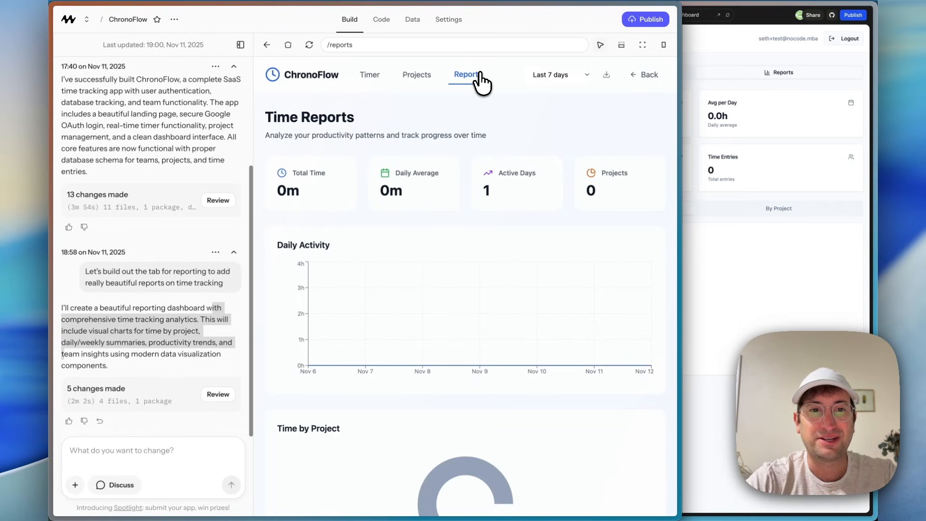
mouse_move(429, 181)
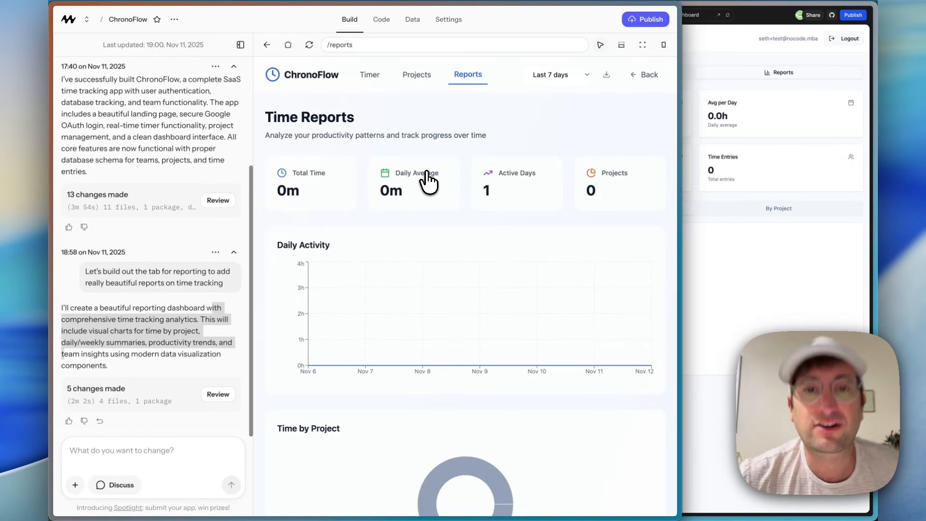
mouse_move(407, 212)
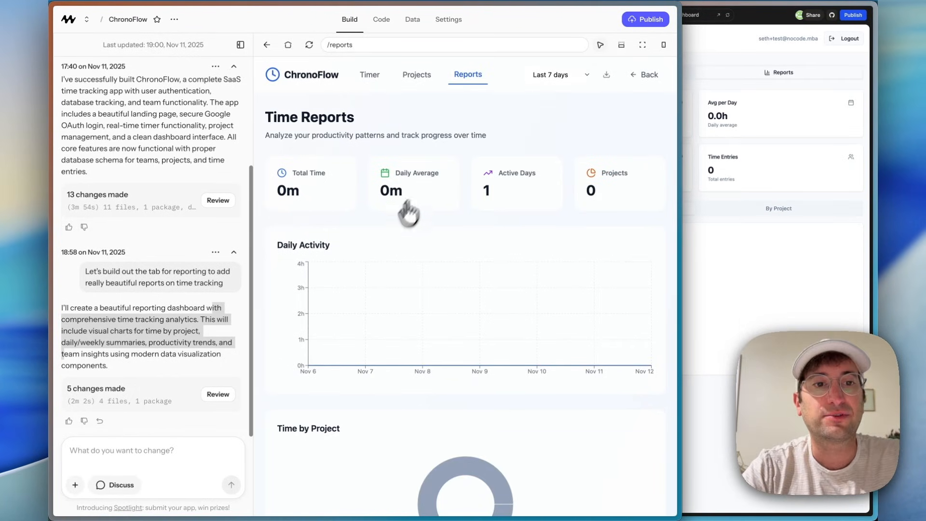
scroll(down, 3)
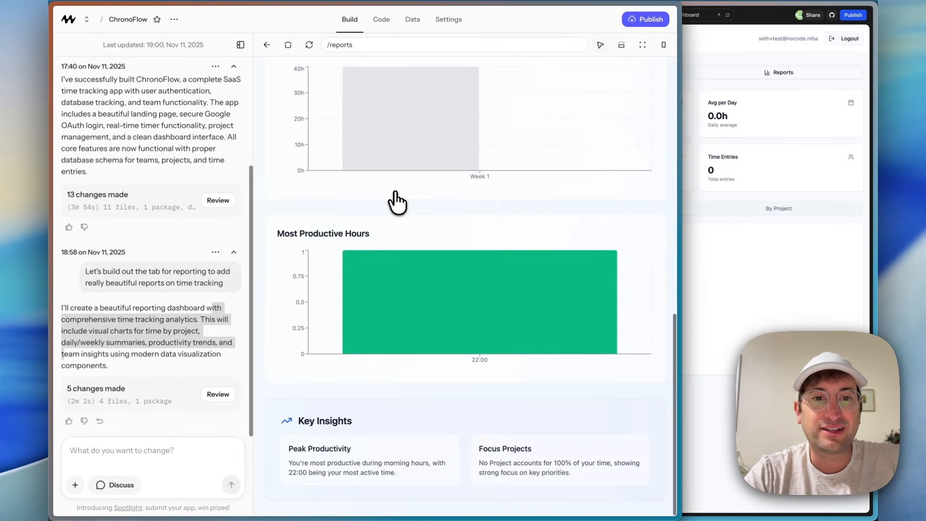
mouse_move(436, 395)
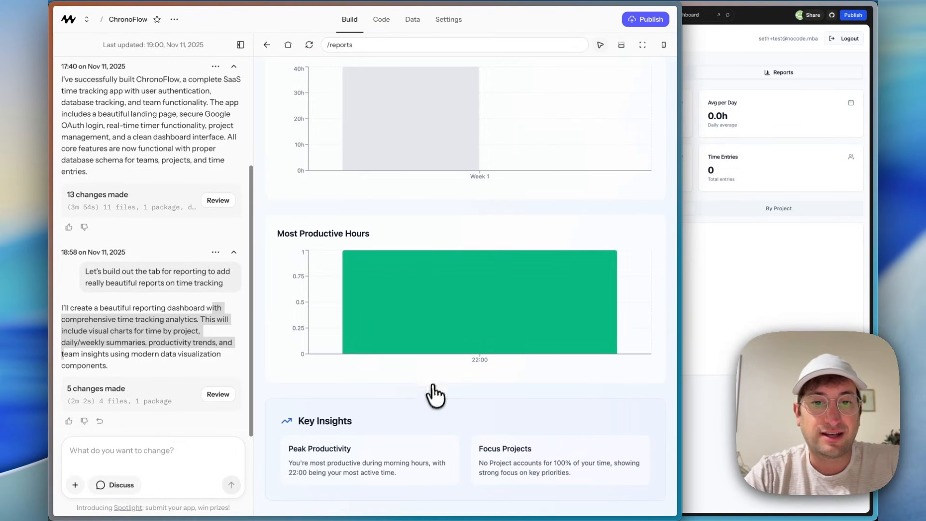
mouse_move(367, 479)
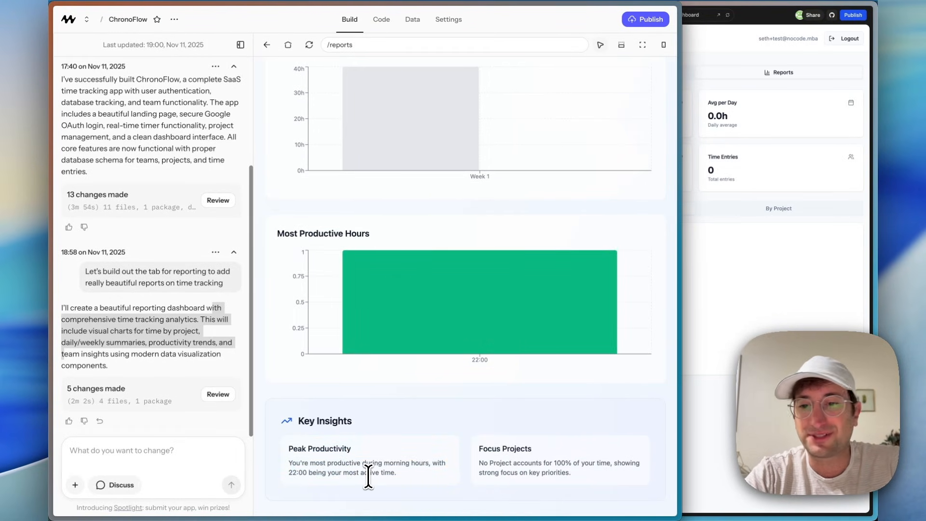
mouse_move(123, 260)
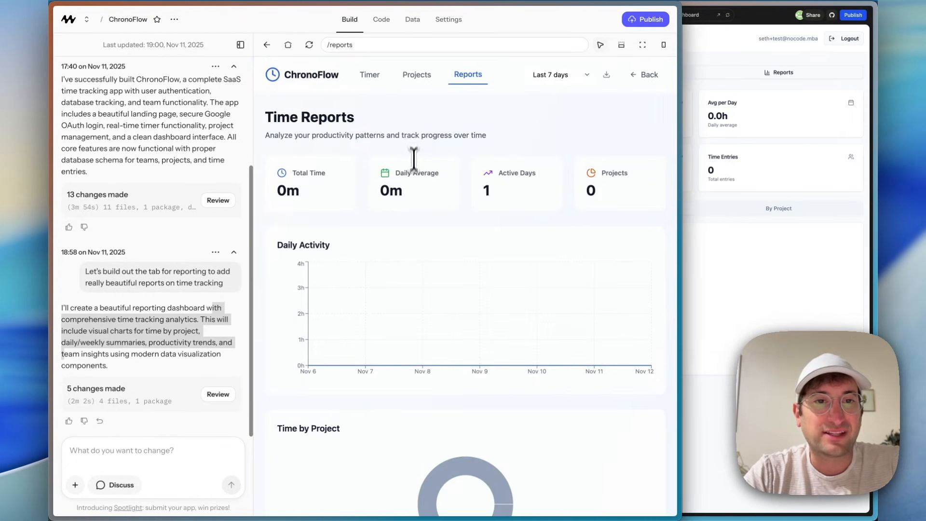
mouse_move(370, 75)
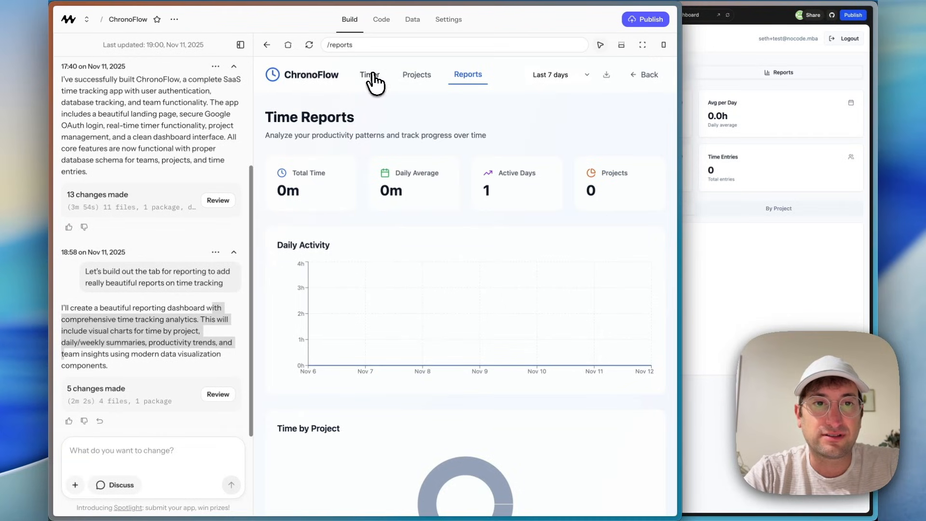
Log a 'Video recodring' entry in the Time Tracker and check the Reports view for it
click(370, 75)
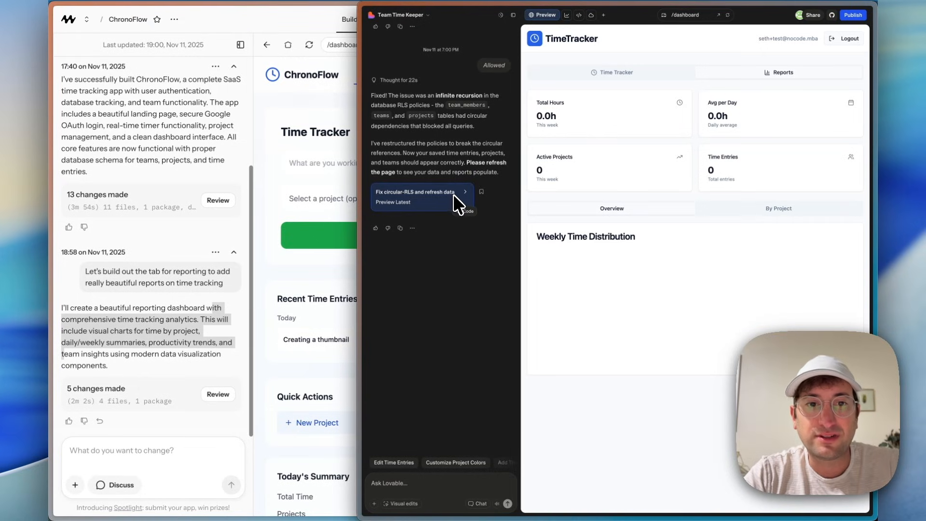
mouse_move(746, 56)
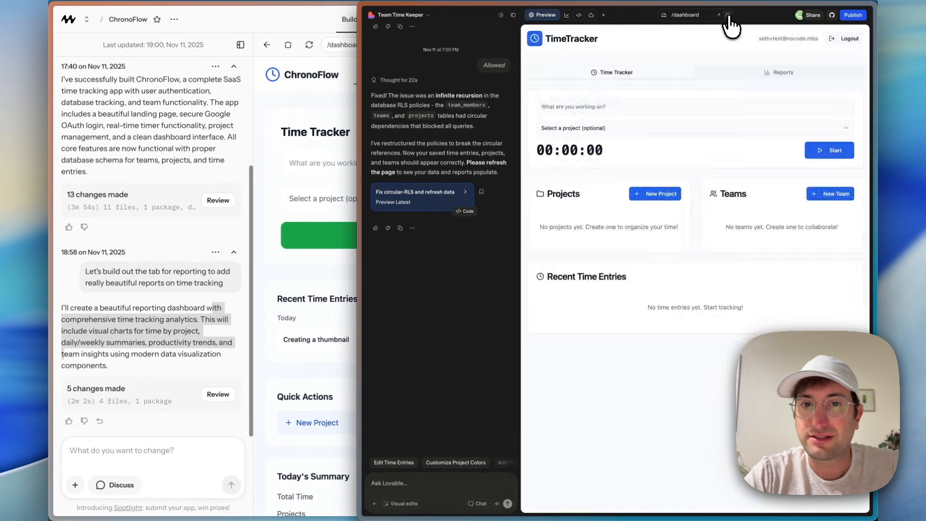
click(779, 73)
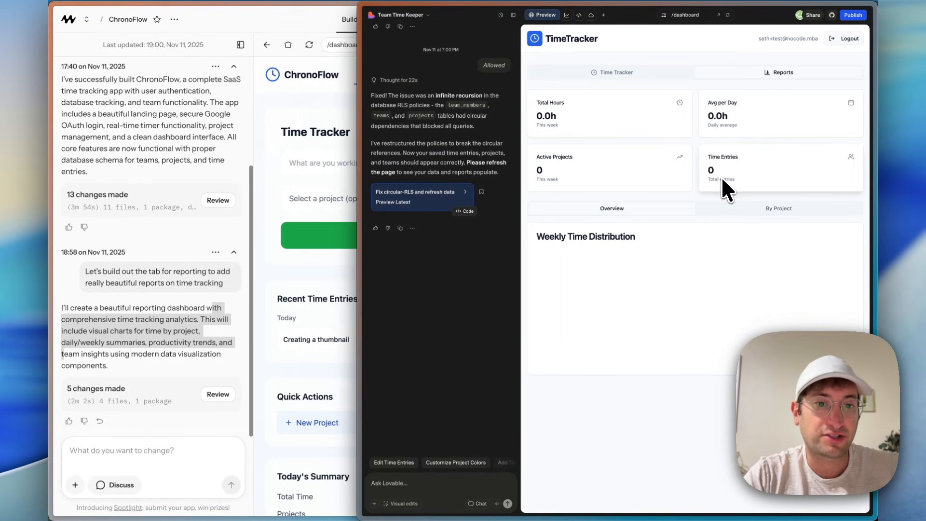
click(612, 72)
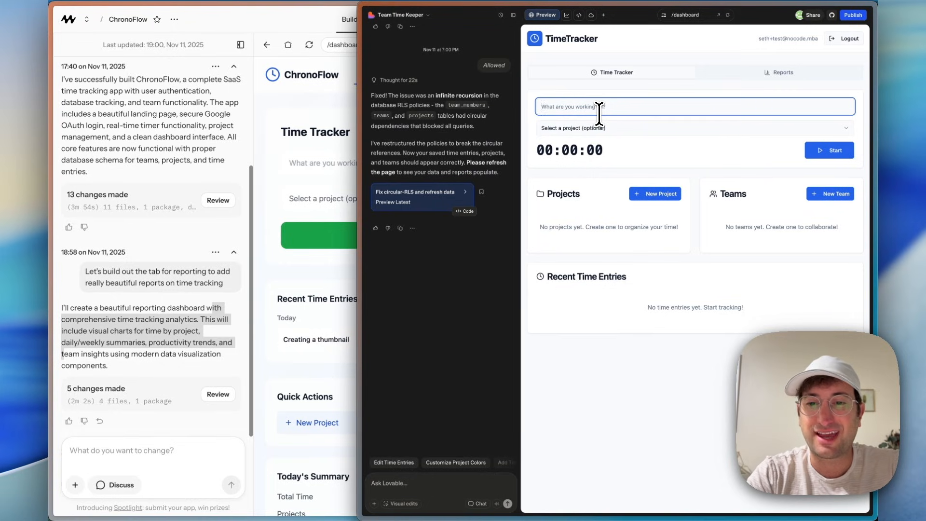
text(Video recodring)
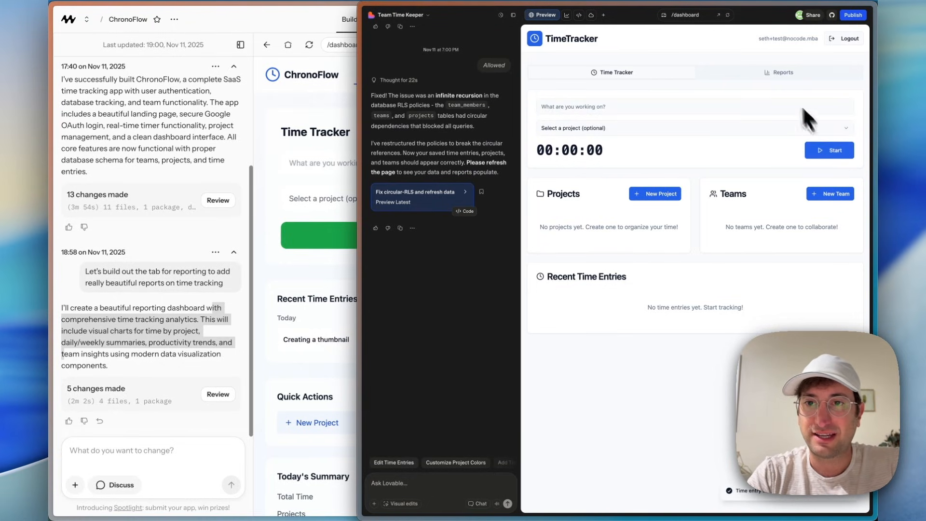
click(780, 72)
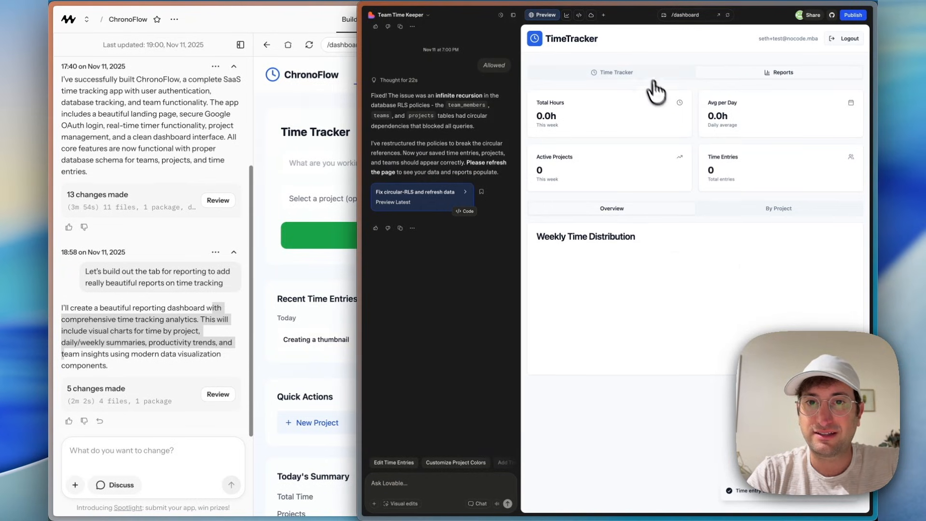
Inspect the time_entries table rows in Cloud > Database, then tell the chat it's still not showing data
click(582, 15)
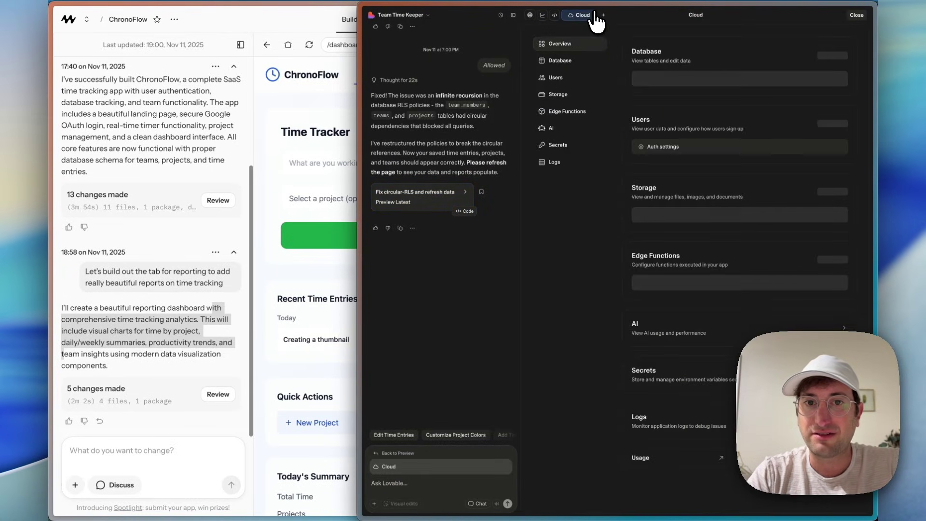
click(559, 60)
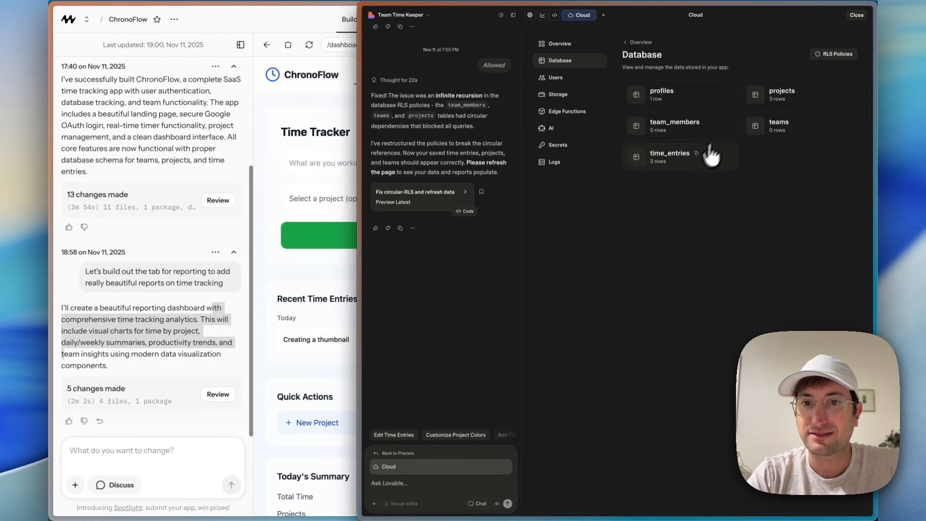
click(670, 154)
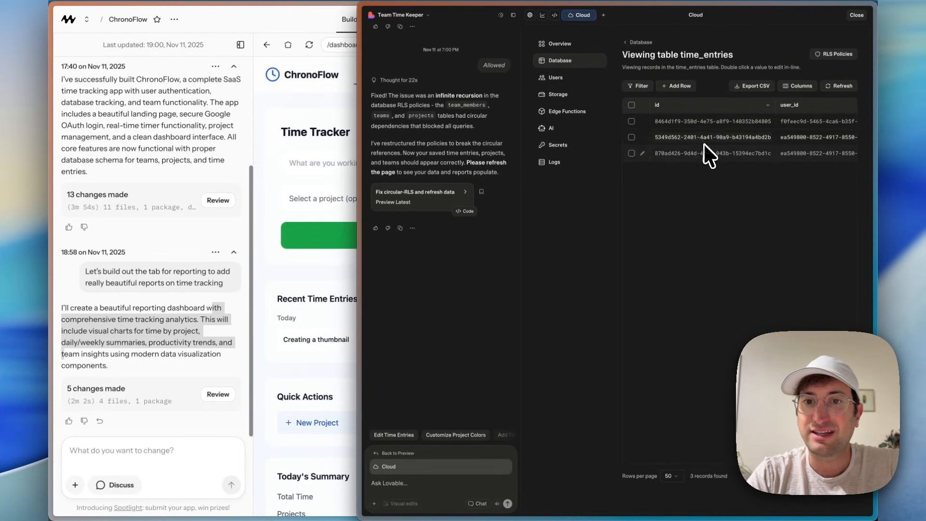
click(558, 43)
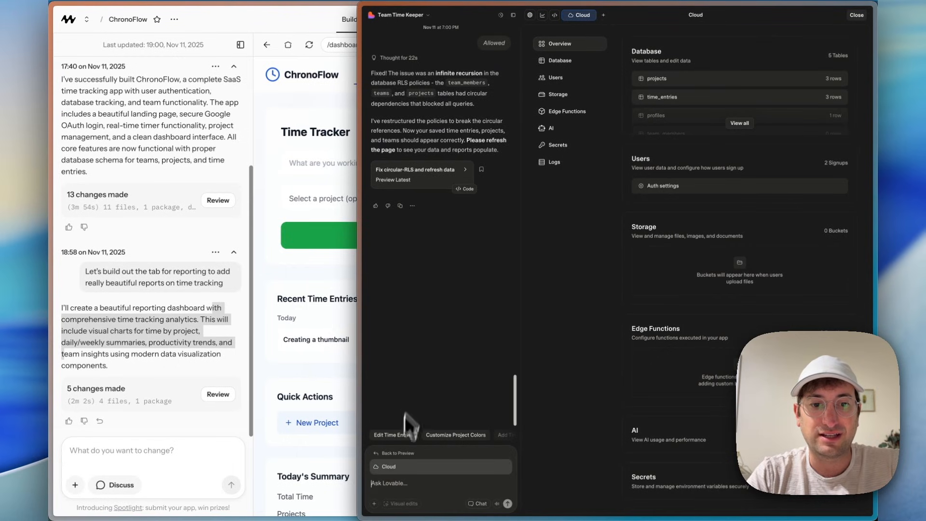
text(it's still not s)
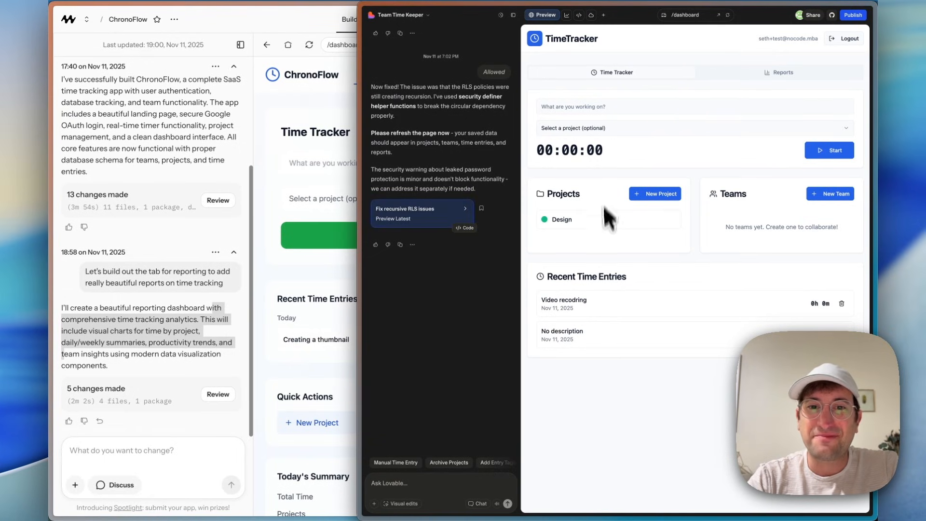
mouse_move(584, 310)
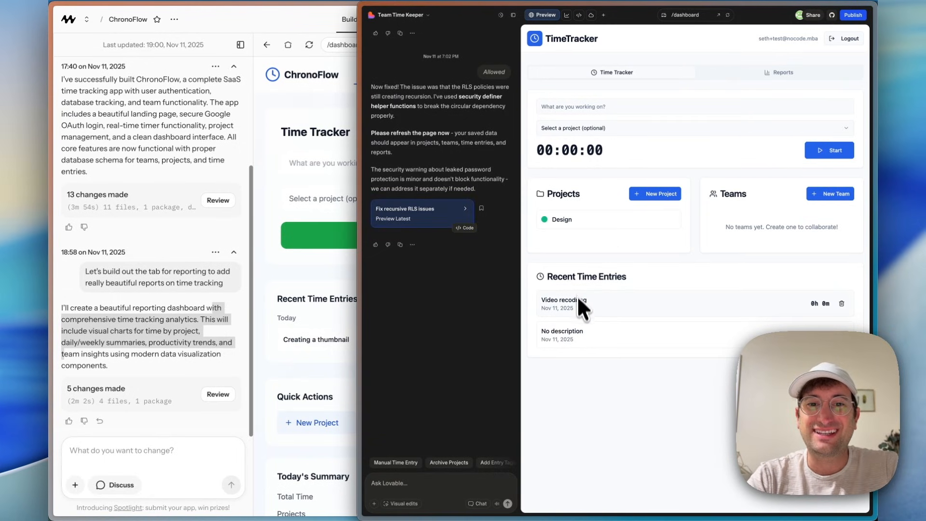
mouse_move(568, 248)
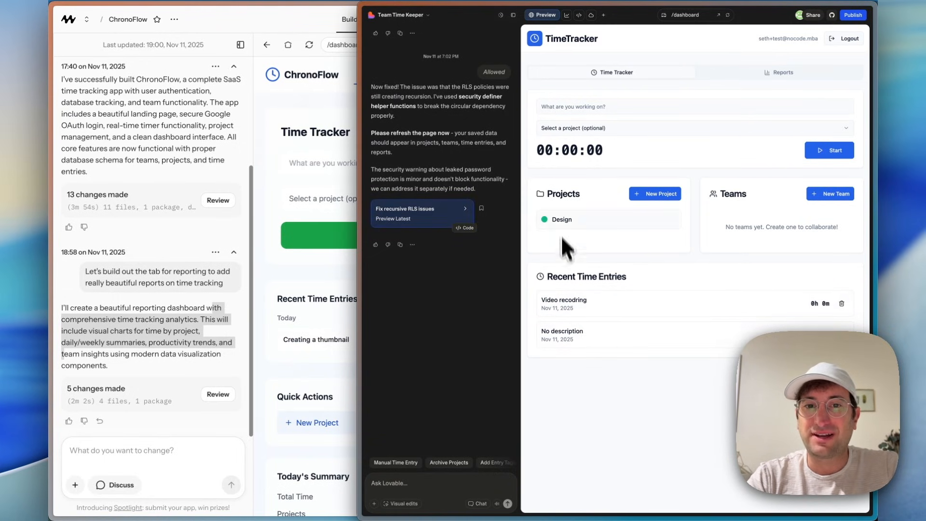
mouse_move(543, 192)
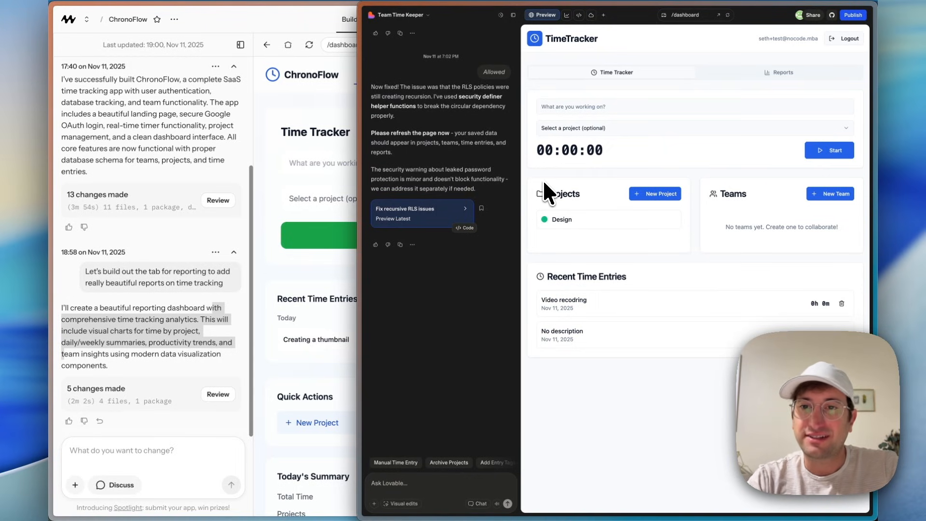
Check the Reports view now counts 1 active project and 2 time entries
click(779, 72)
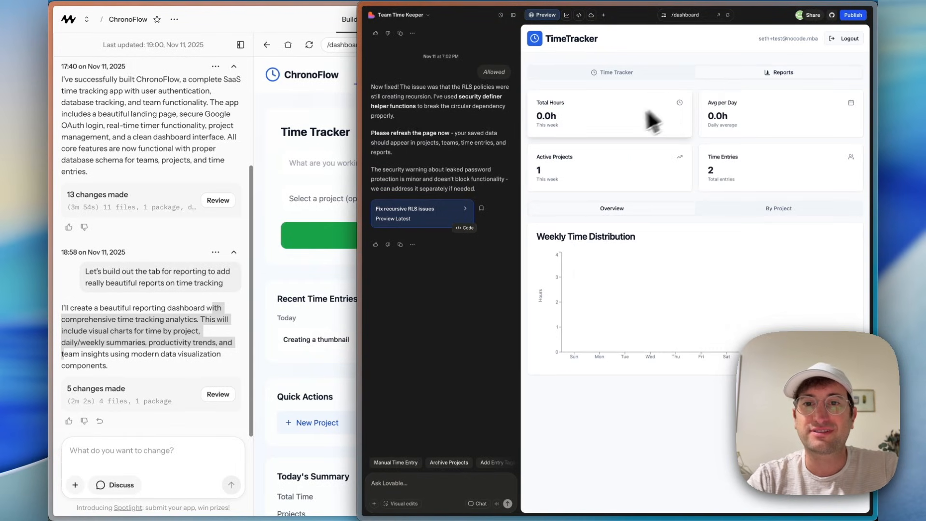
mouse_move(569, 181)
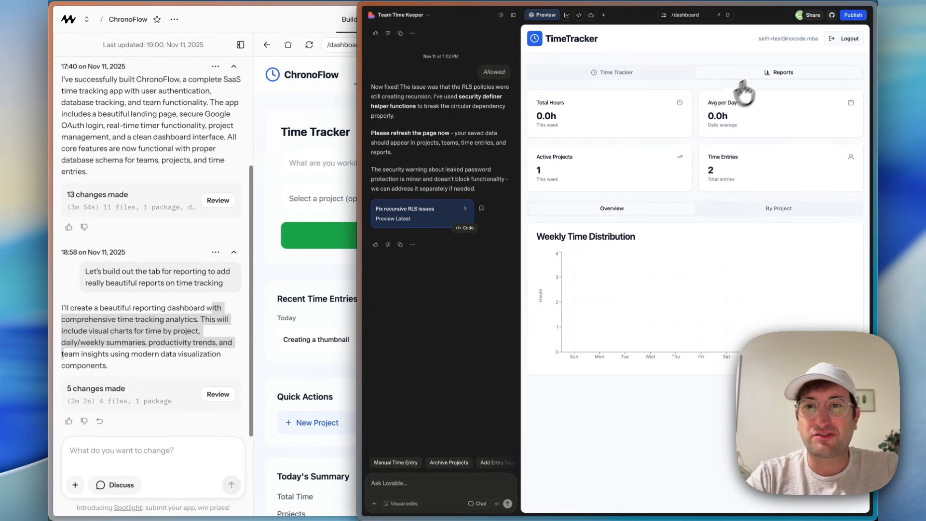
mouse_move(309, 193)
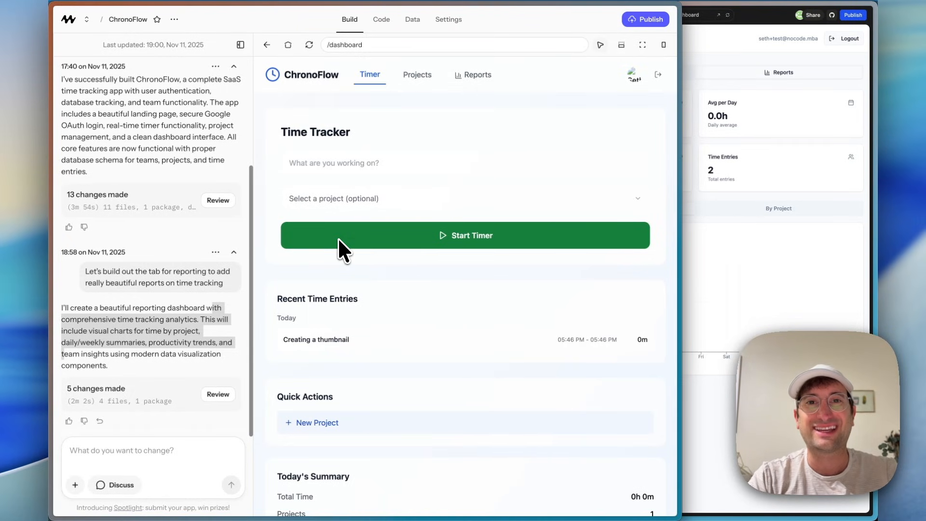
mouse_move(407, 212)
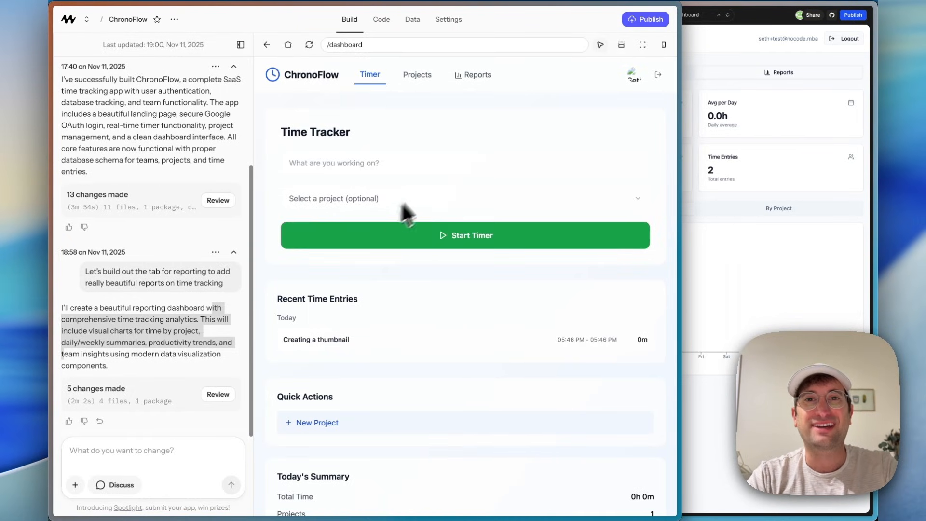